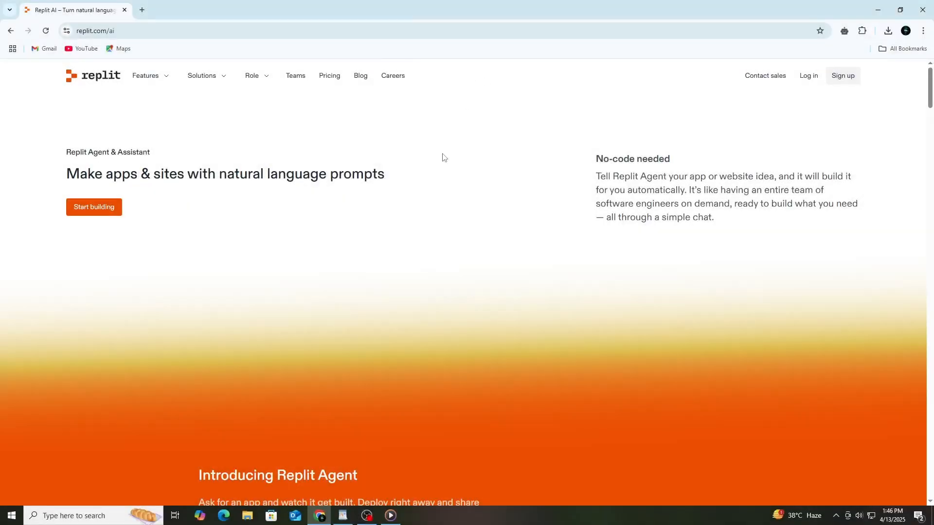
mouse_move(208, 198)
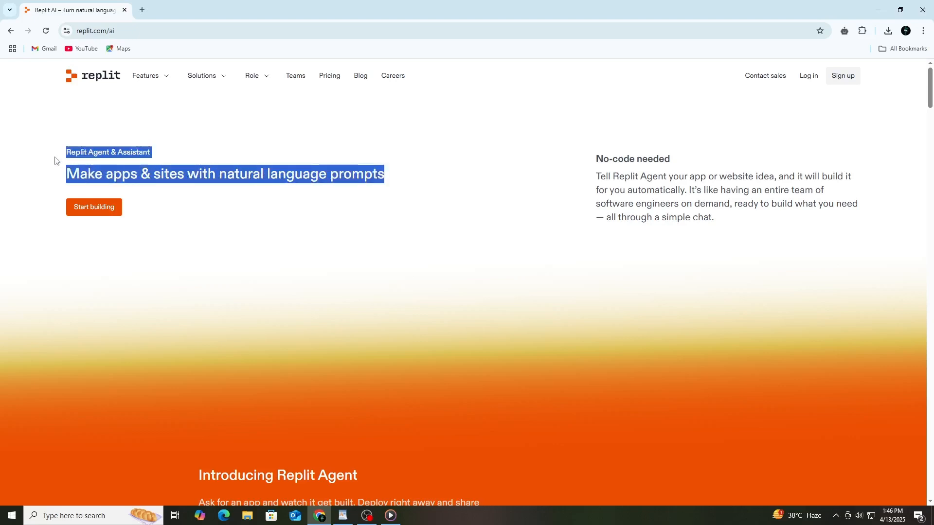
mouse_move(20, 192)
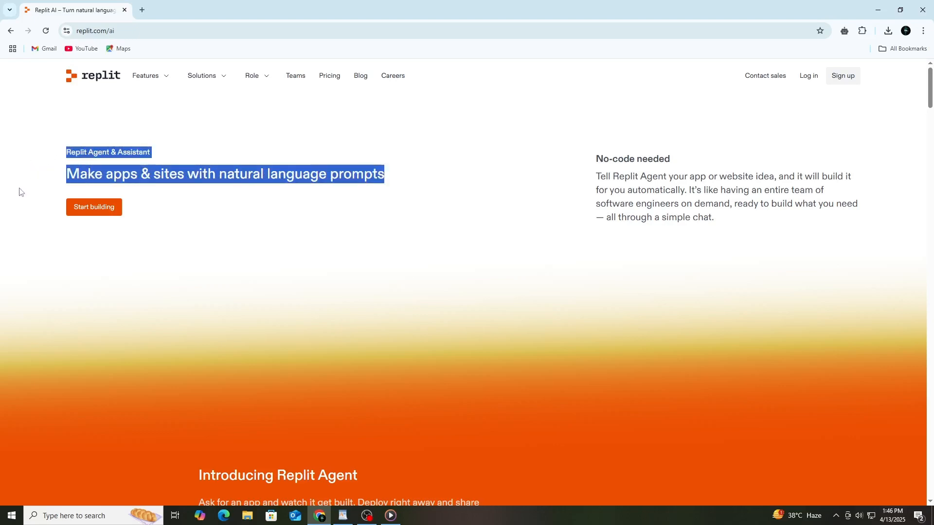
Browse the Replit landing page, selecting the 'No-code needed' heading and scrolling.
left_click(19, 191)
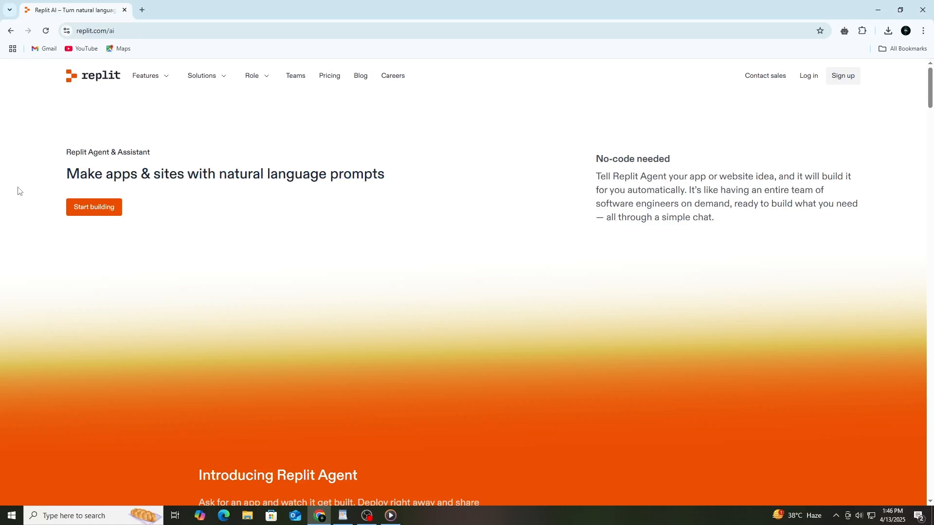
mouse_move(132, 233)
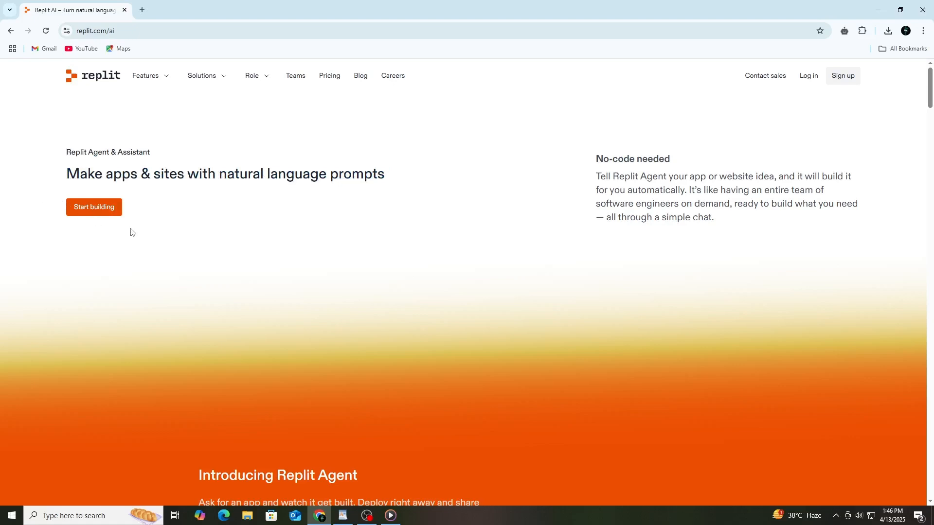
mouse_move(403, 295)
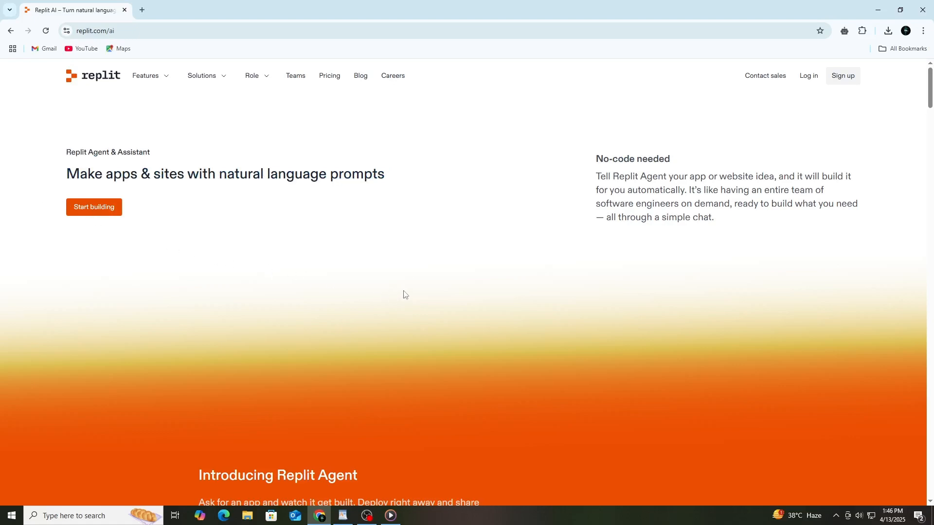
mouse_move(451, 303)
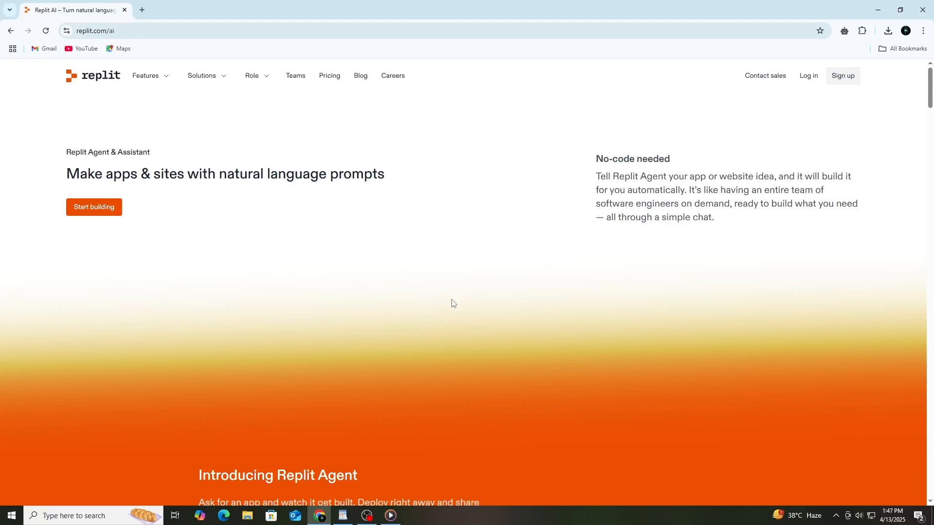
mouse_move(515, 276)
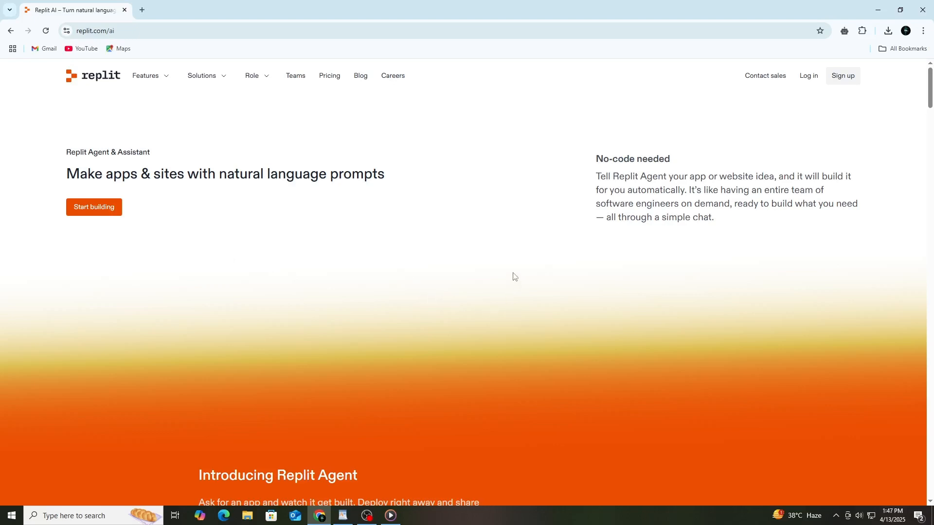
mouse_move(514, 266)
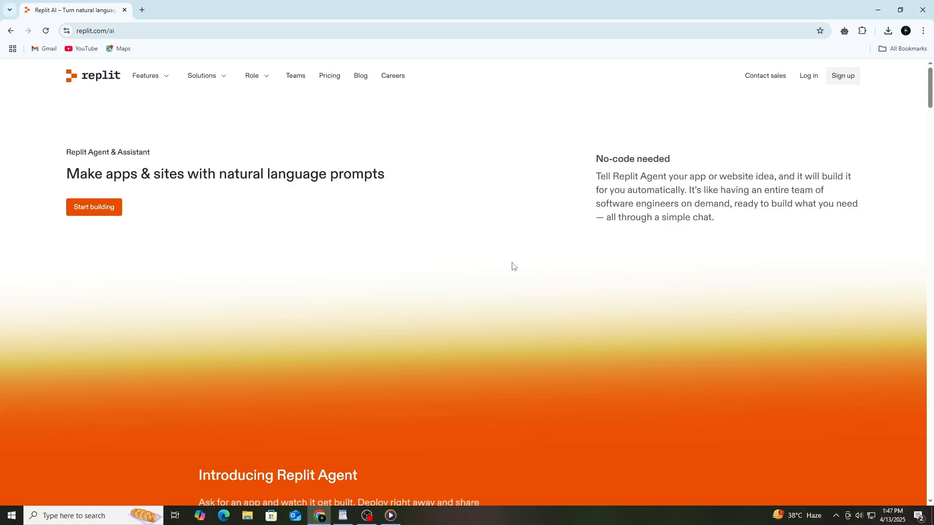
mouse_move(513, 257)
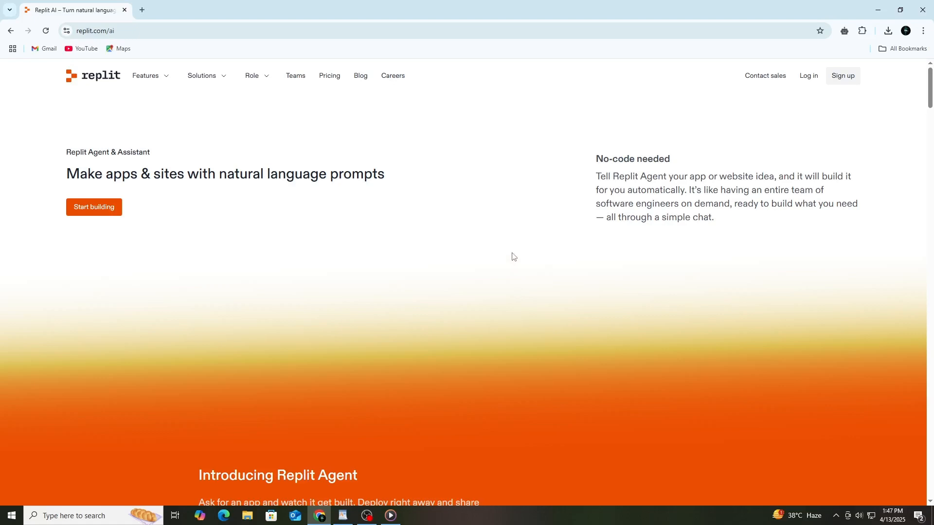
mouse_move(555, 204)
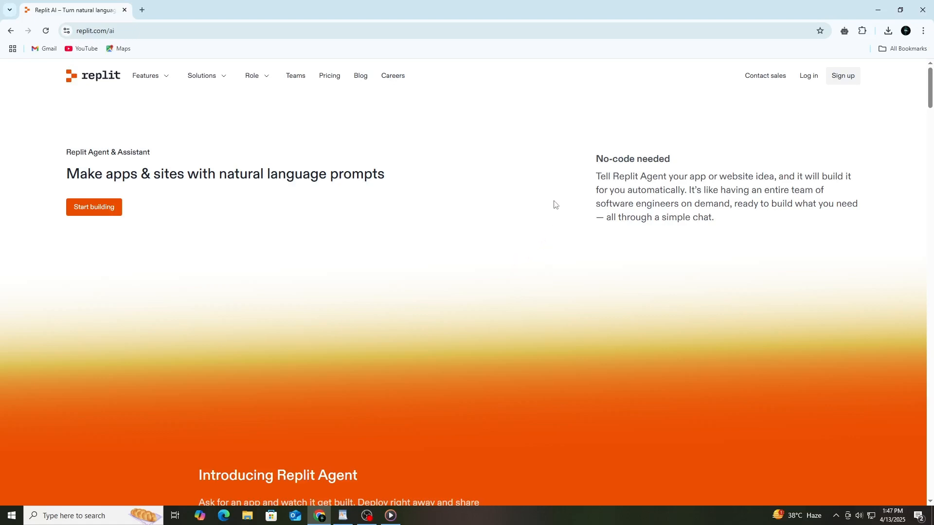
mouse_move(533, 181)
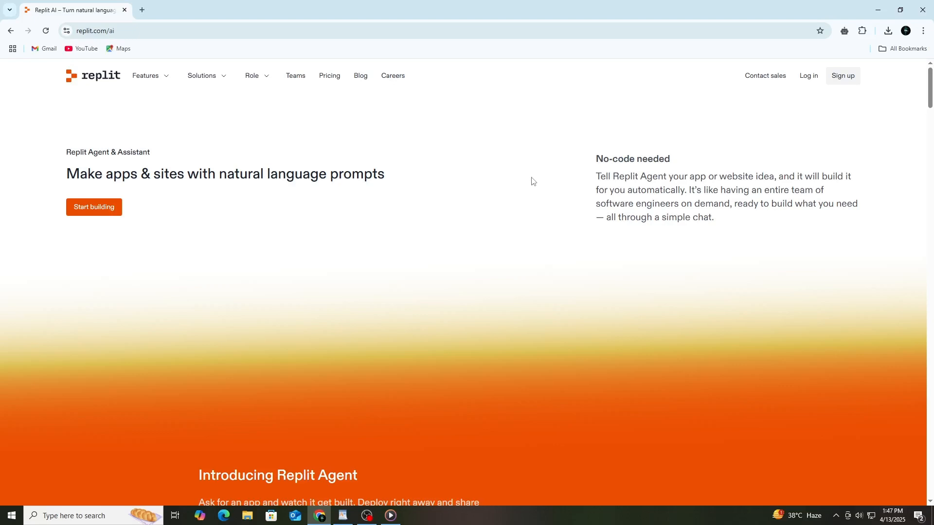
double_click(631, 159)
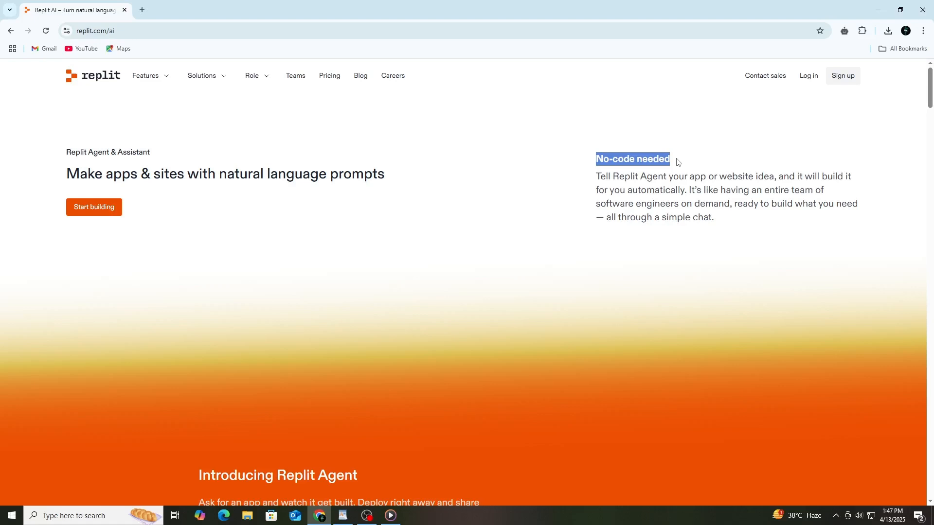
mouse_move(632, 160)
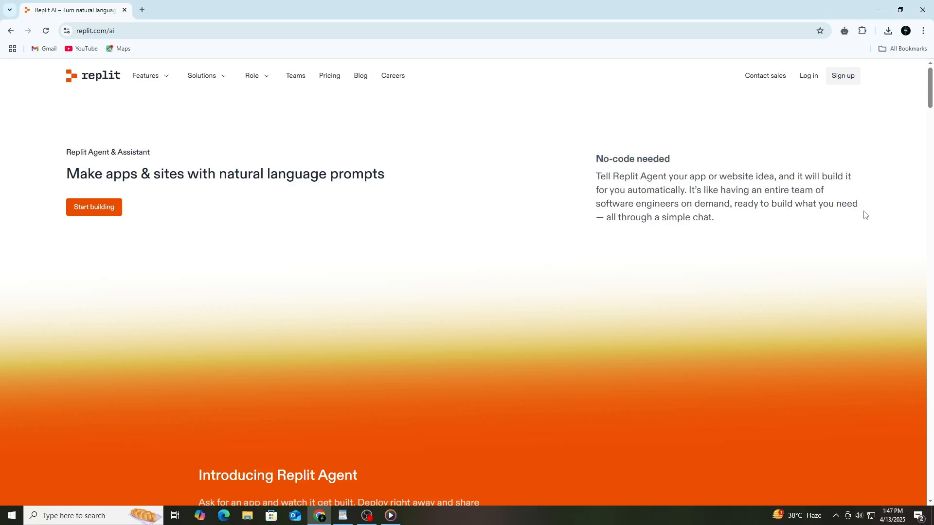
scroll("down", 3)
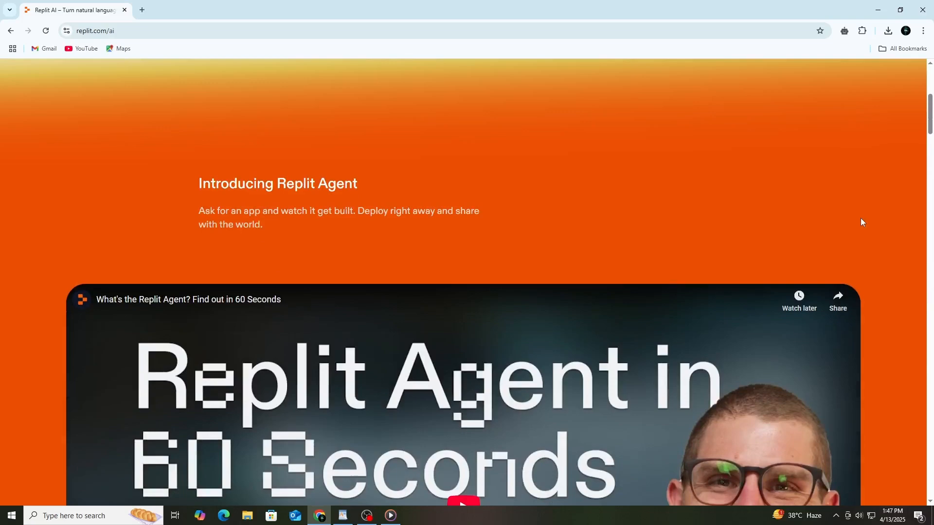
scroll("down", 3)
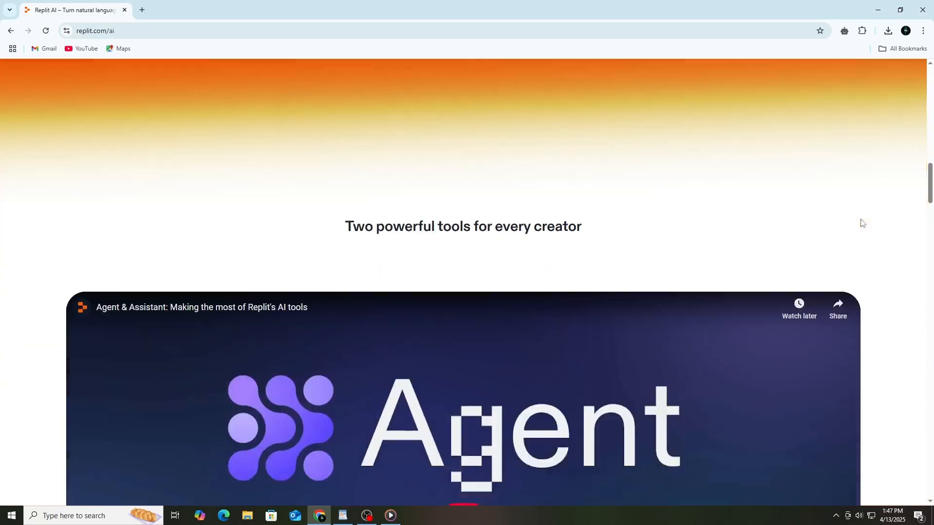
scroll("down", 3)
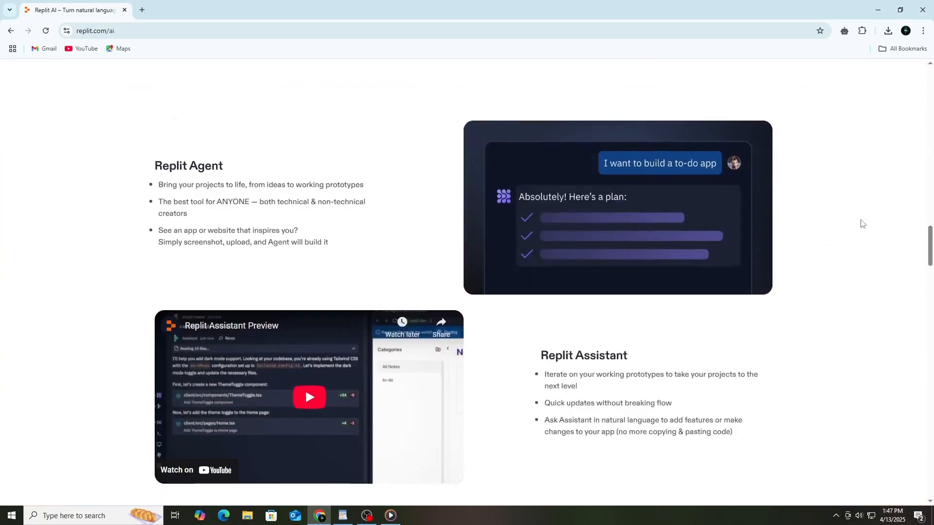
scroll("up", 3)
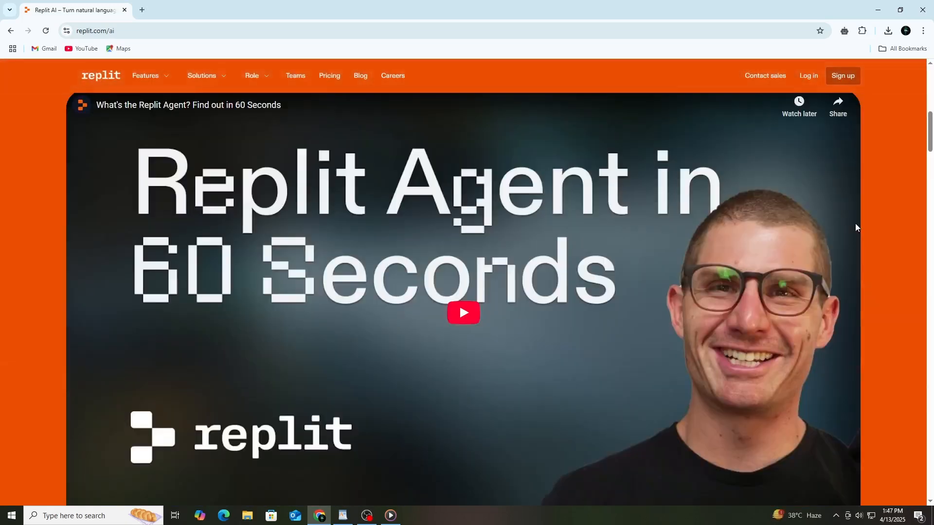
Go to the Home dashboard and click into the 'Describe an app' prompt.
left_click(145, 76)
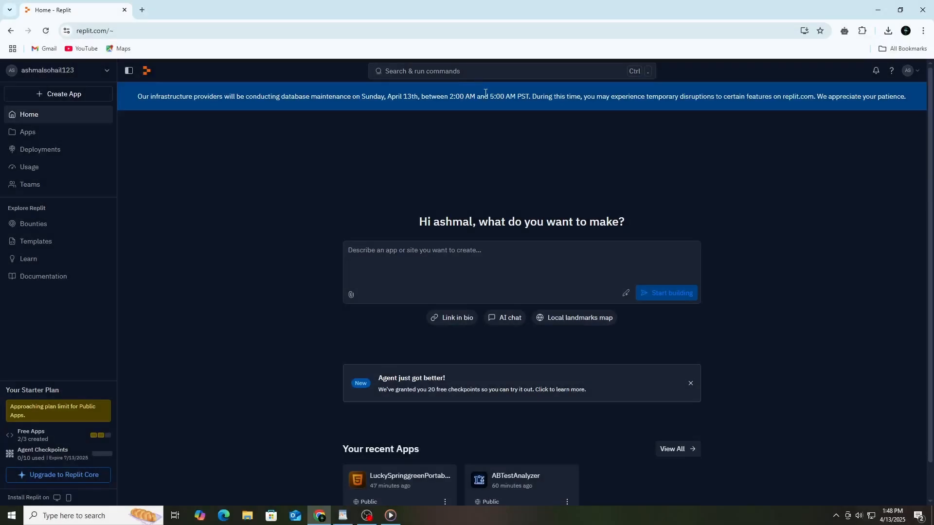
mouse_move(661, 183)
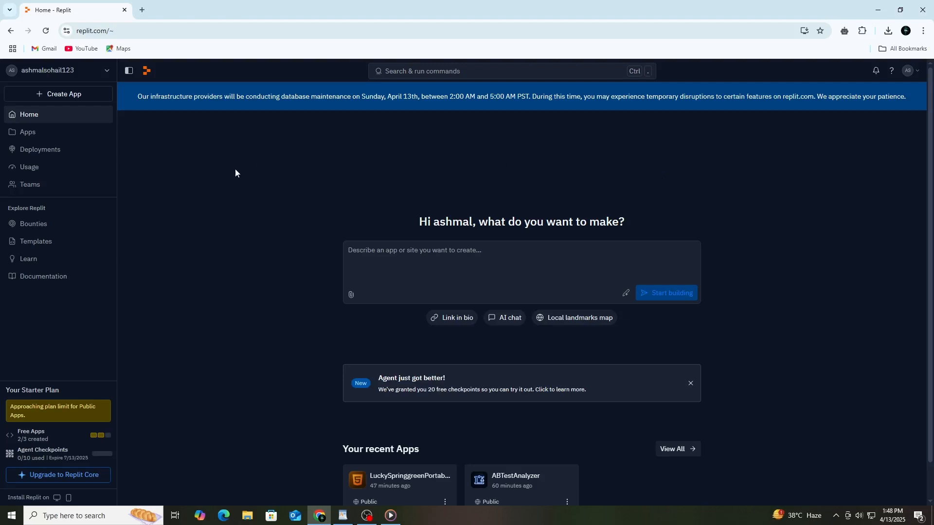
mouse_move(649, 204)
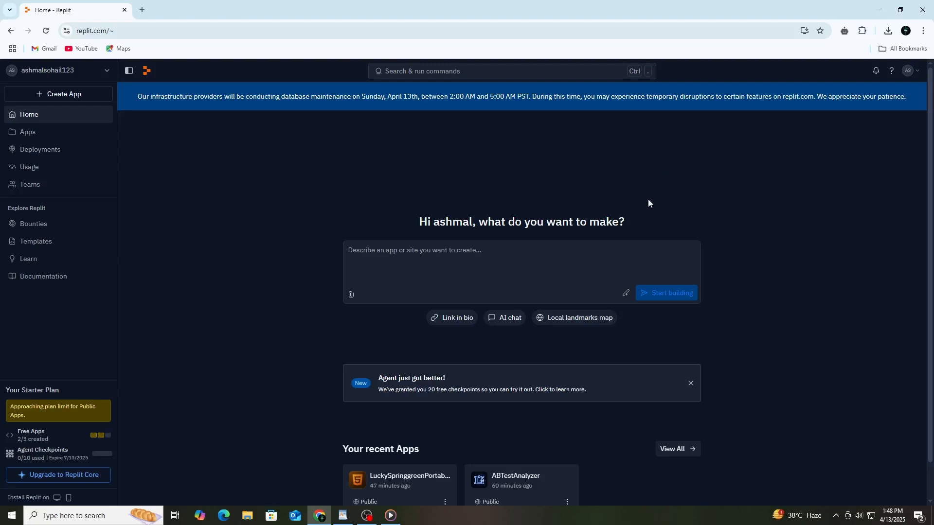
left_click(521, 262)
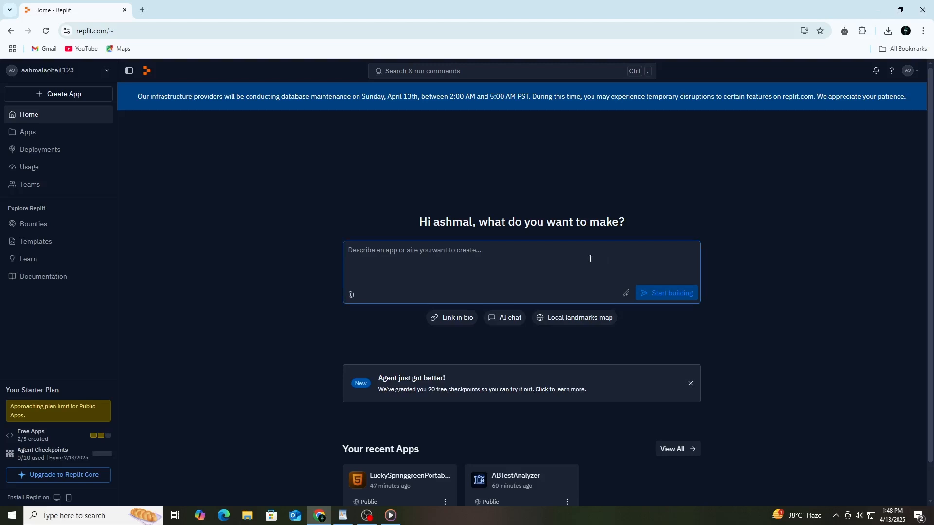
mouse_move(783, 292)
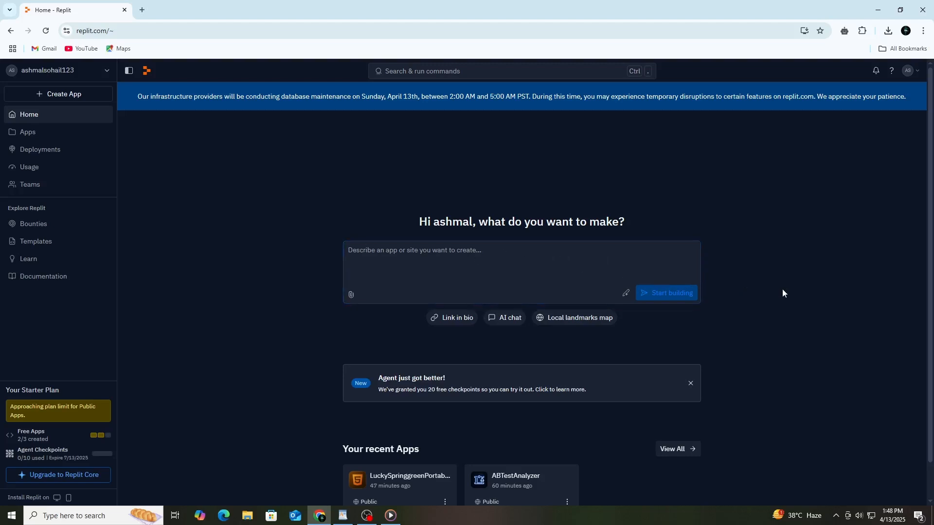
left_click(458, 274)
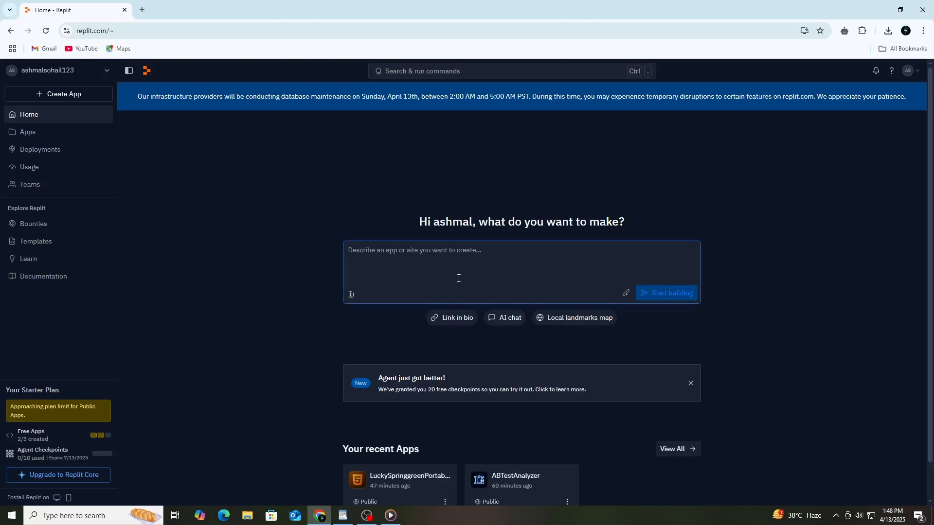
mouse_move(481, 281)
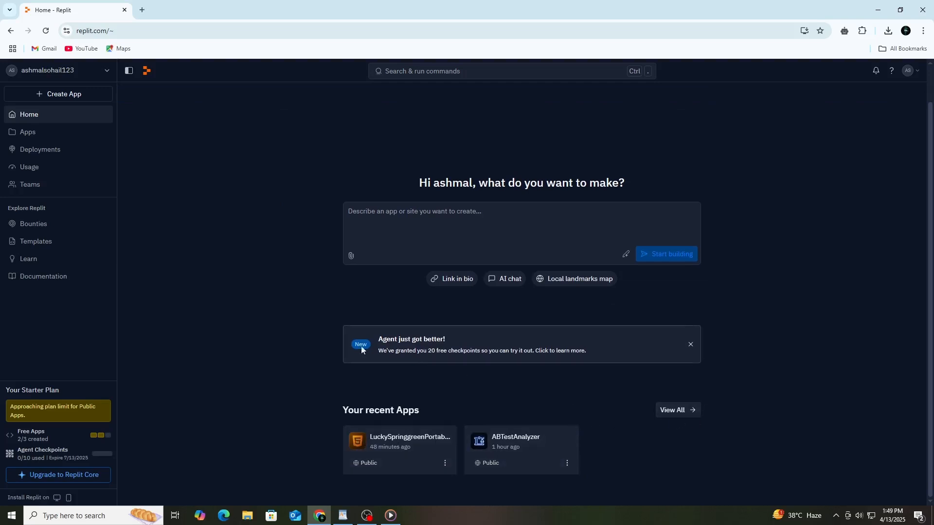
mouse_move(267, 426)
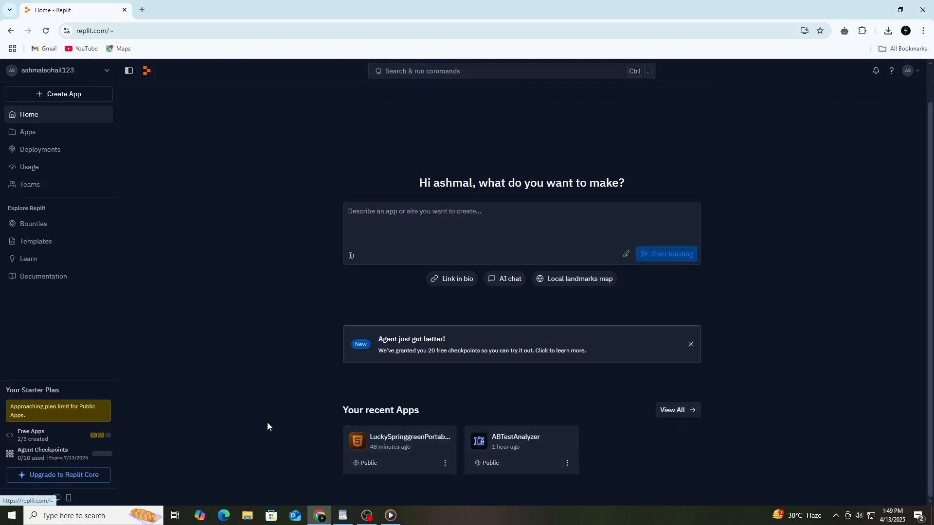
mouse_move(348, 451)
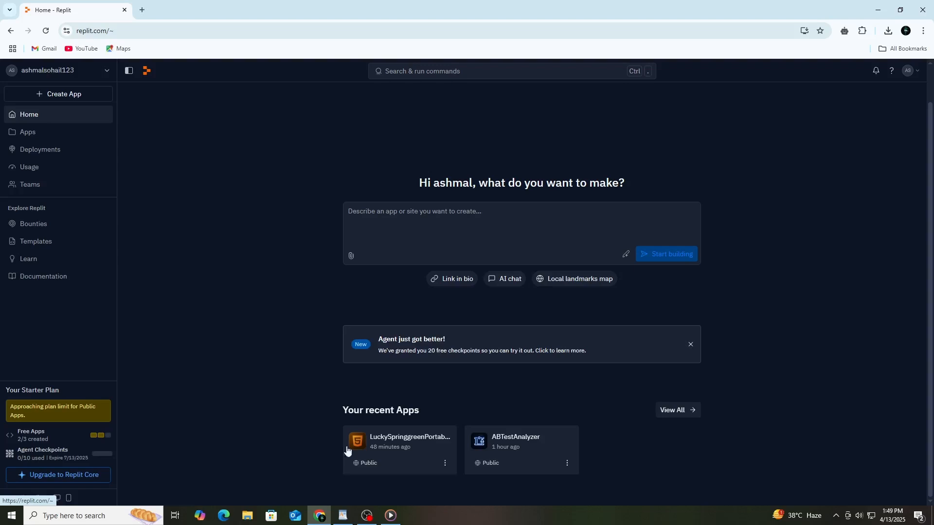
mouse_move(384, 448)
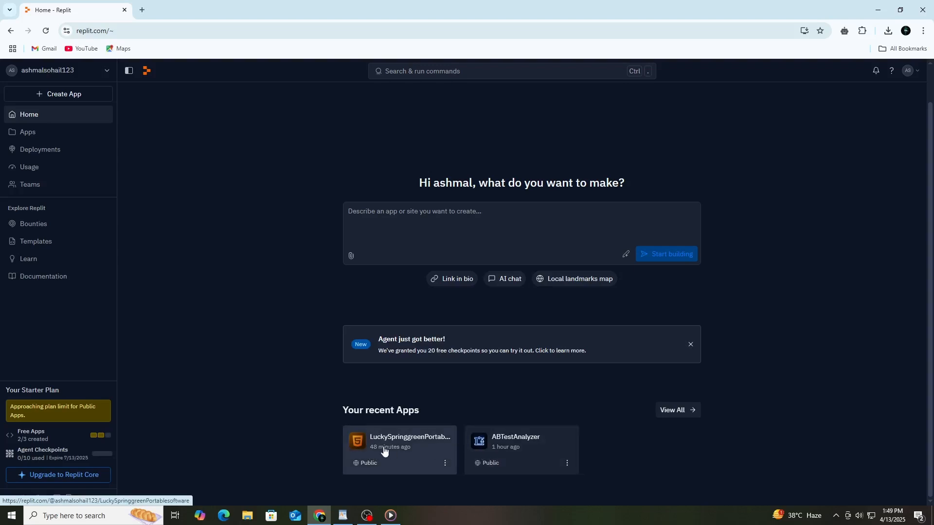
View the Apps, Deployments and Usage billing pages, then the My Teams page.
left_click(27, 132)
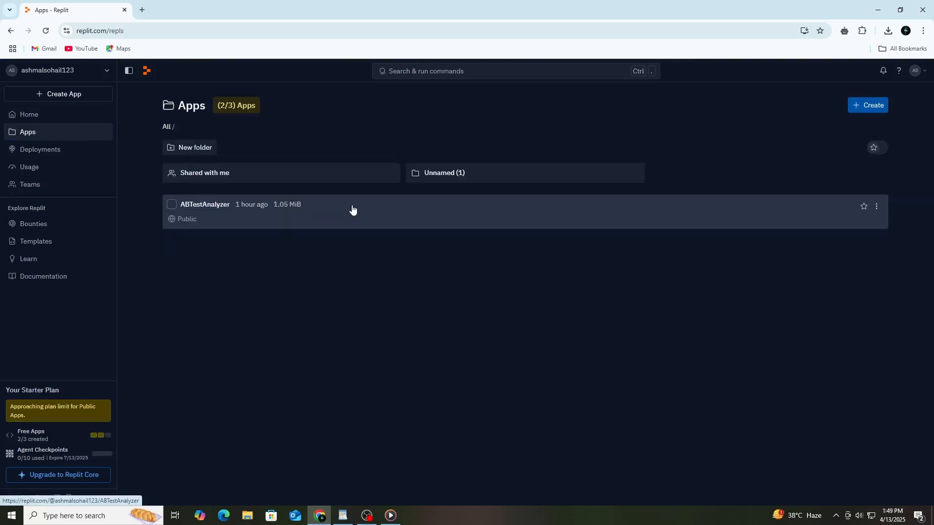
mouse_move(817, 244)
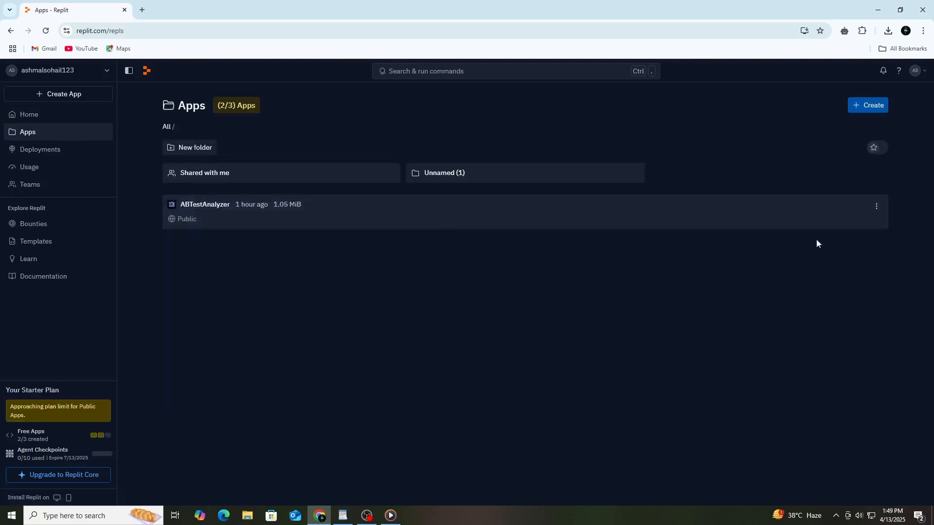
mouse_move(854, 207)
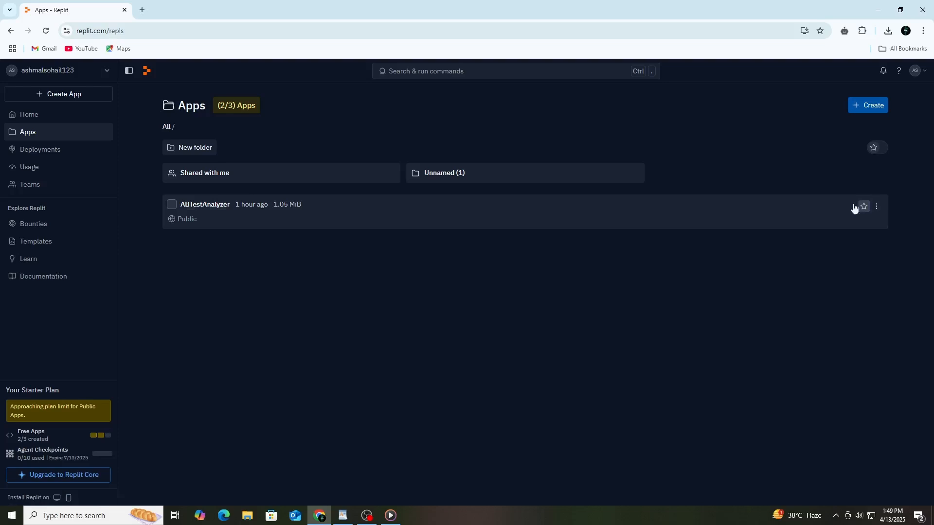
mouse_move(131, 181)
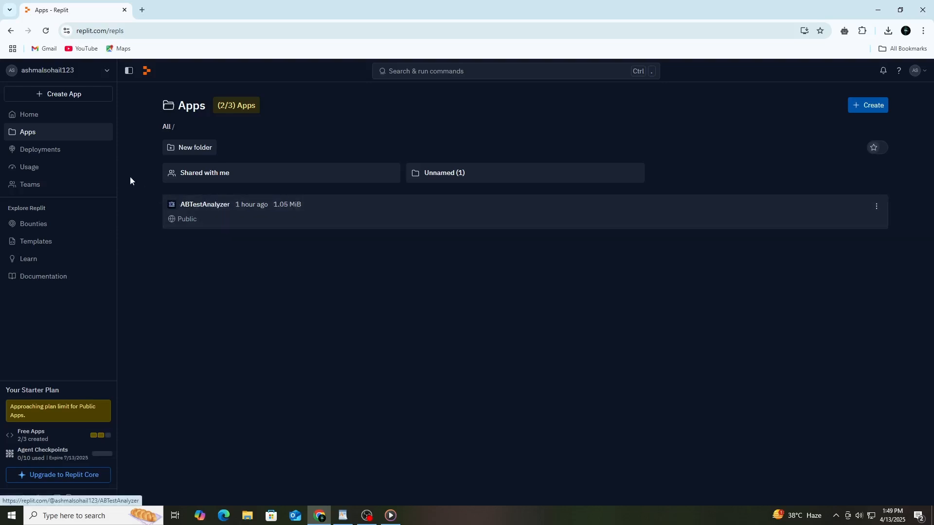
left_click(40, 150)
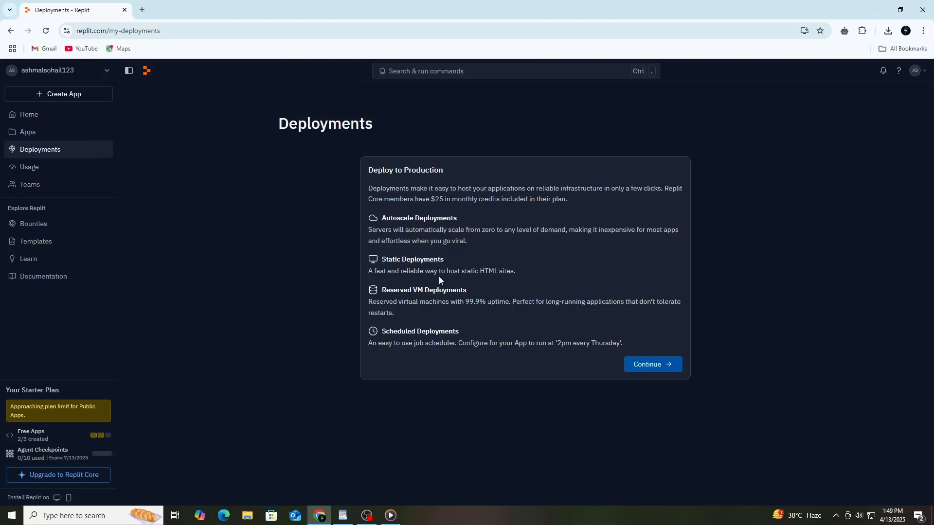
mouse_move(249, 238)
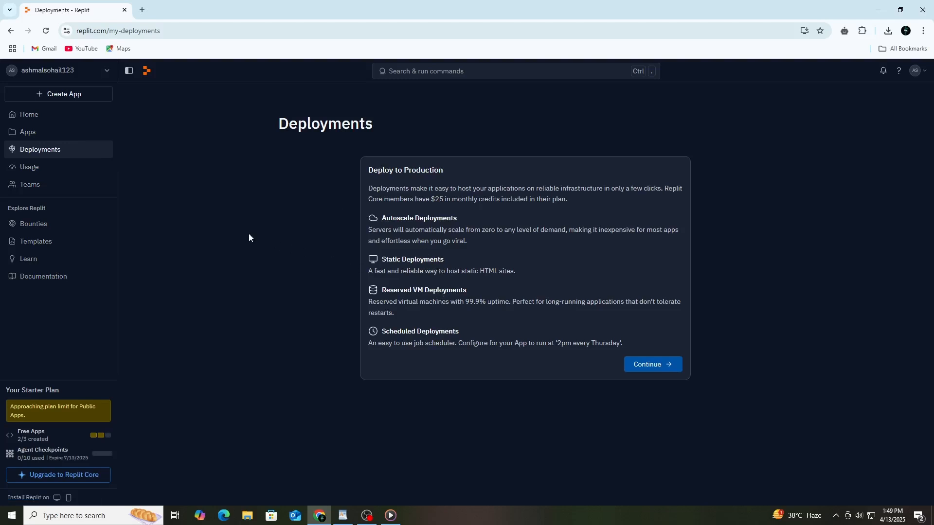
left_click(29, 166)
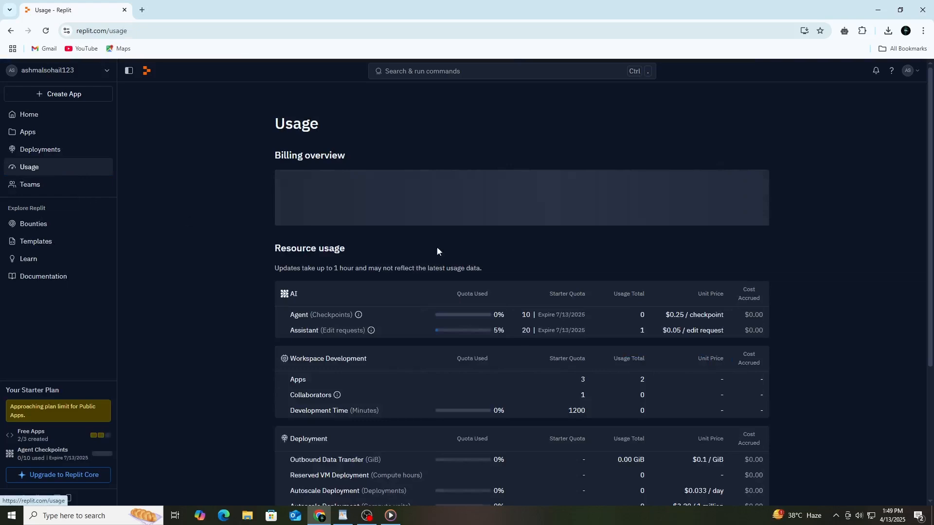
scroll("down", 3)
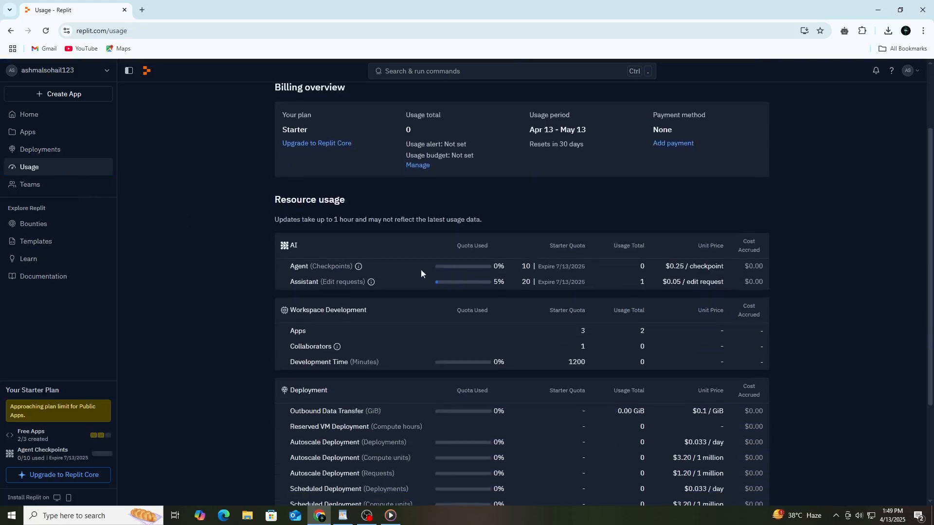
left_click(30, 185)
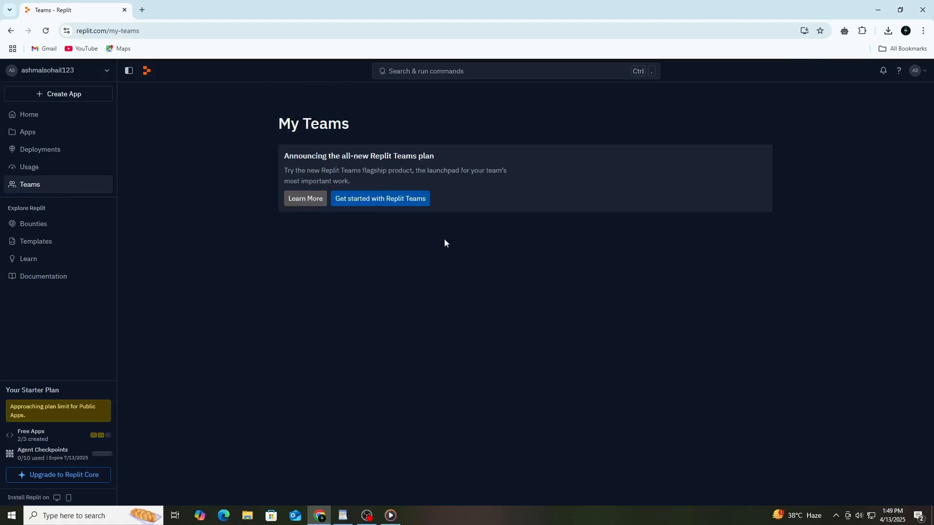
mouse_move(380, 198)
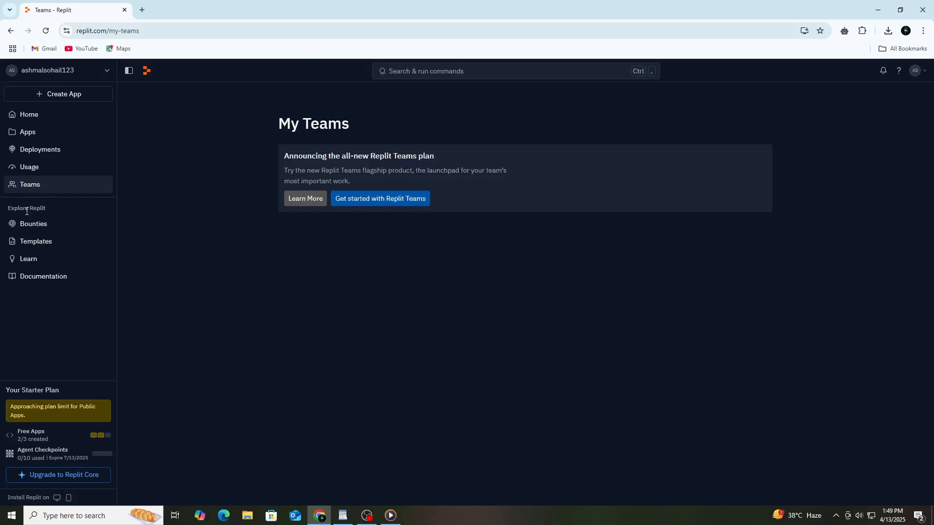
Browse the Bounties, Templates, Learn and Documentation pages, ending back on Learn.
left_click(34, 224)
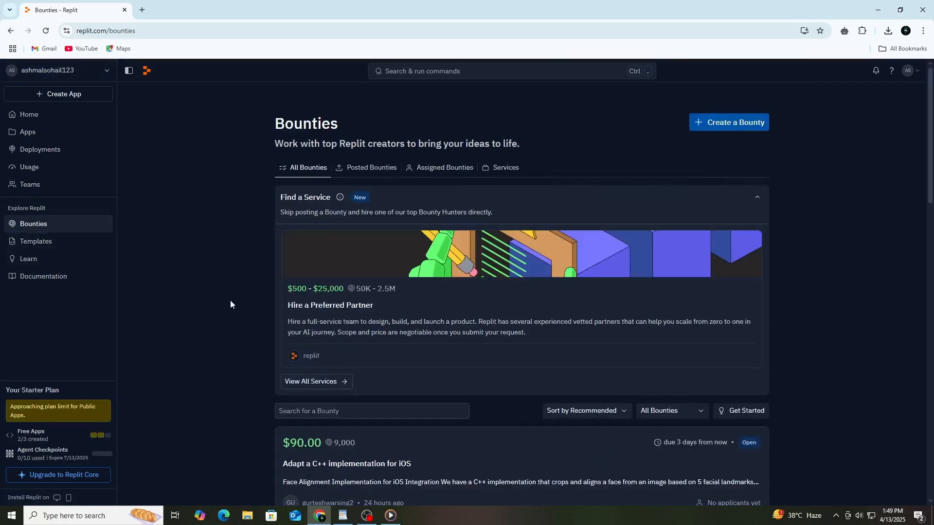
scroll("down", 3)
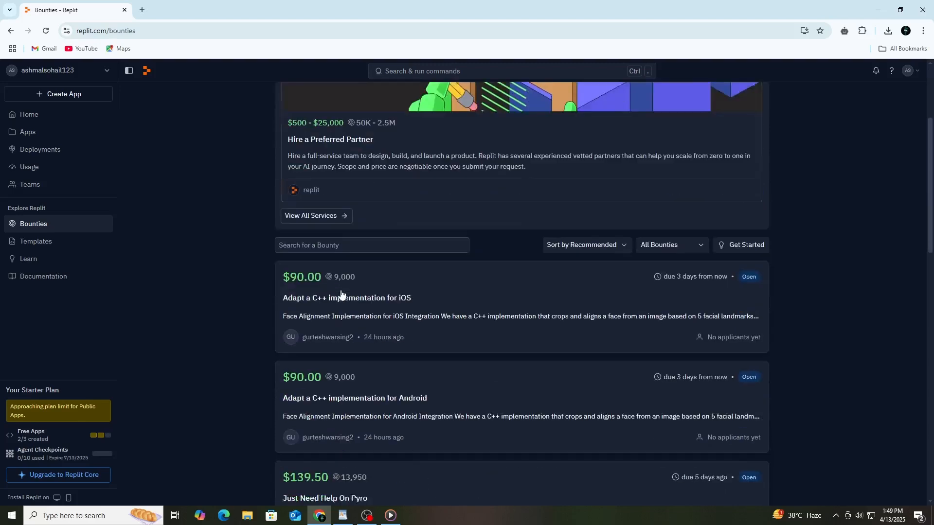
scroll("down", 3)
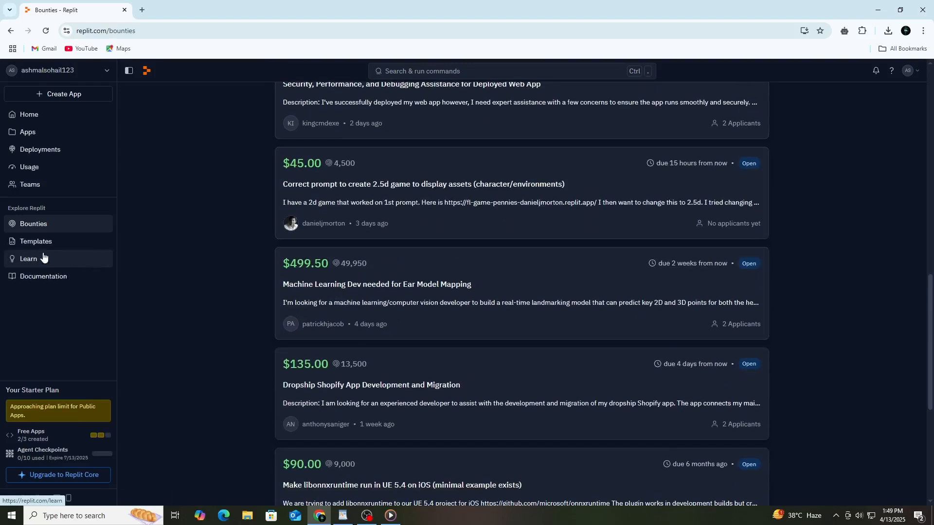
left_click(35, 241)
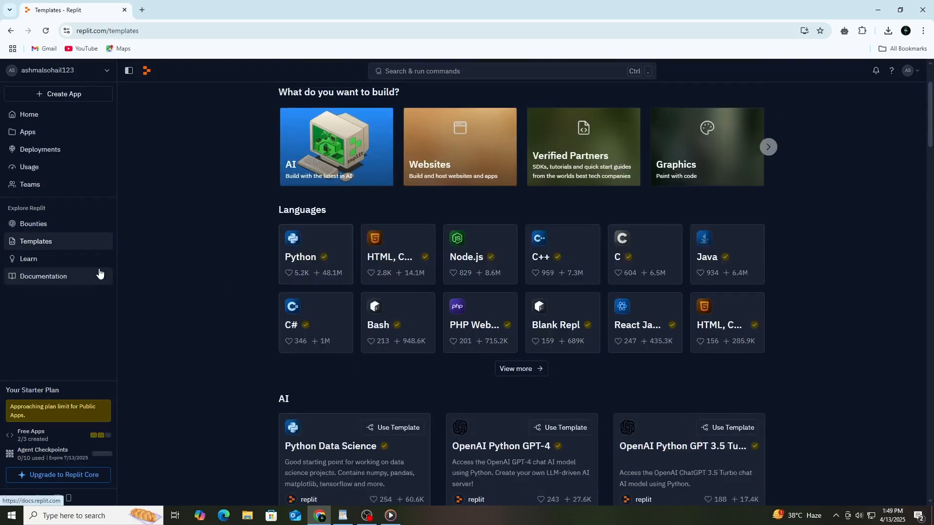
left_click(28, 258)
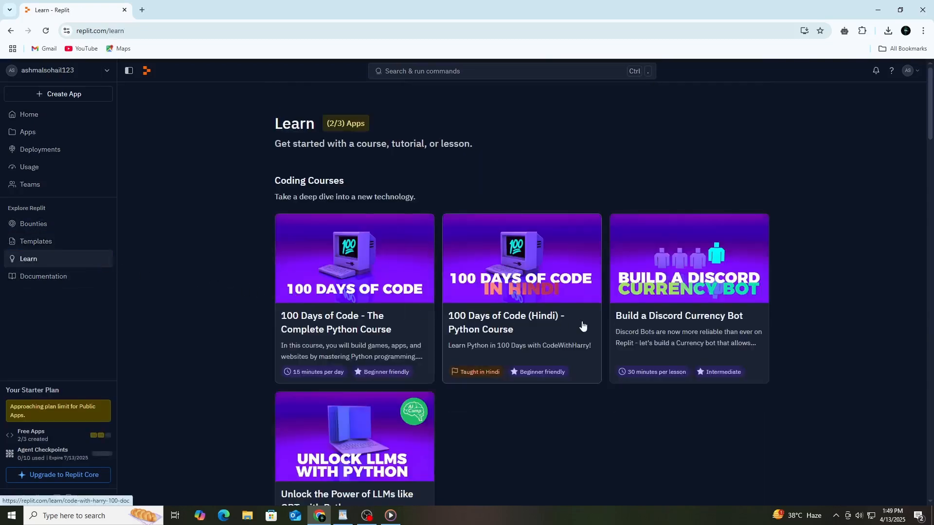
scroll("down", 3)
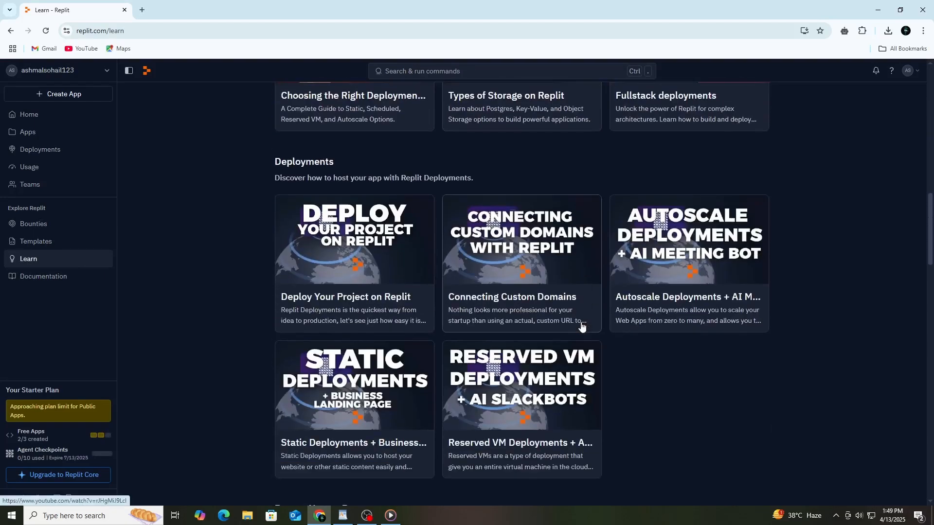
left_click(43, 276)
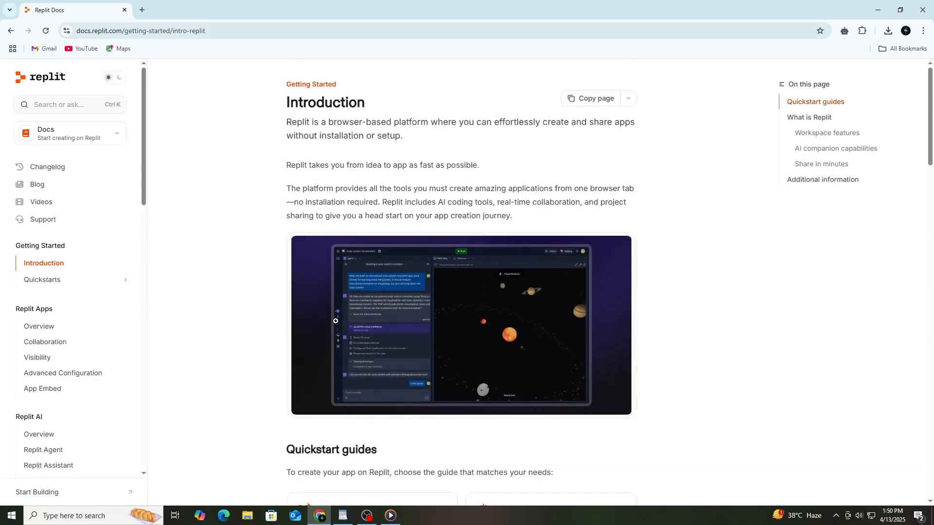
scroll("down", 3)
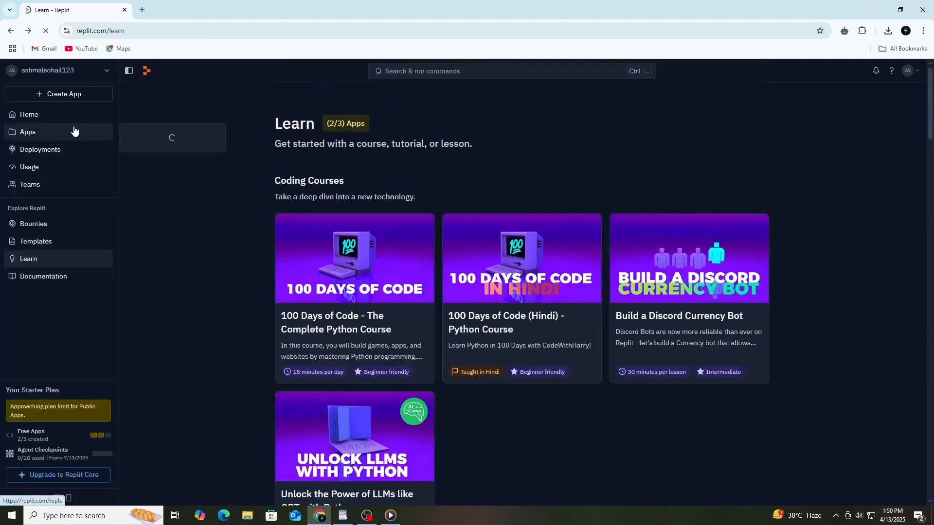
Return Home and choose Create App to reach the Replit Agent prompt page.
left_click(29, 114)
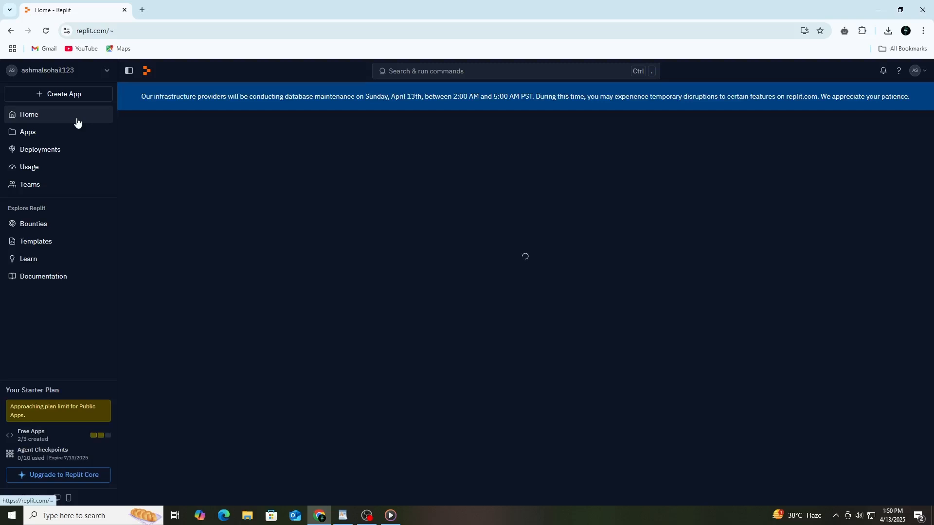
left_click(64, 94)
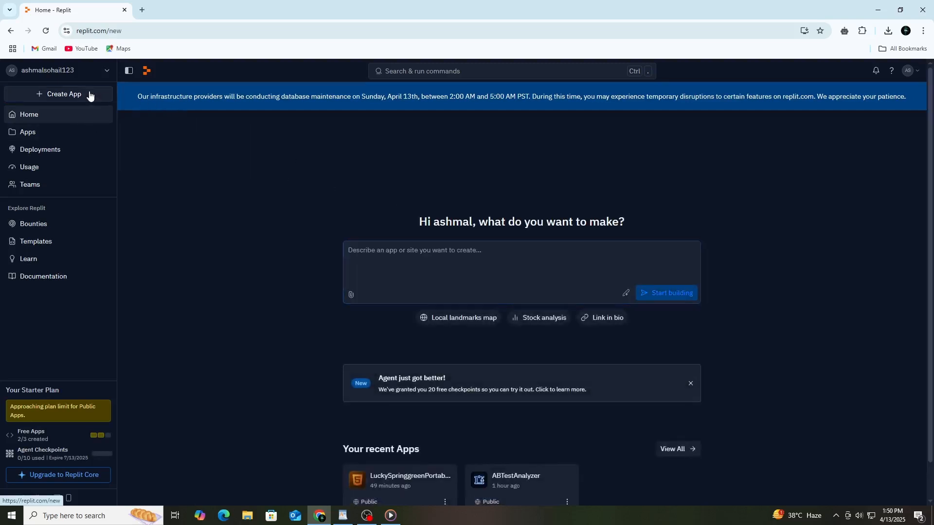
left_click(63, 94)
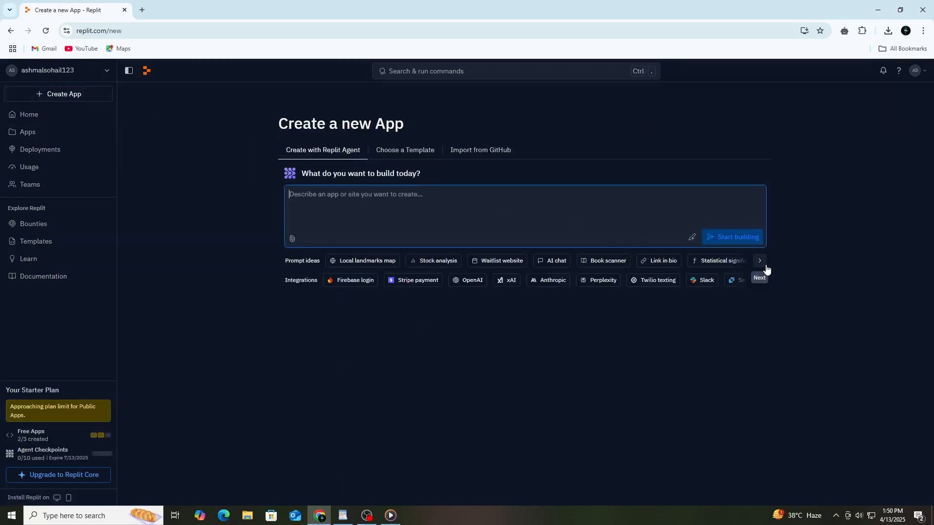
mouse_move(352, 254)
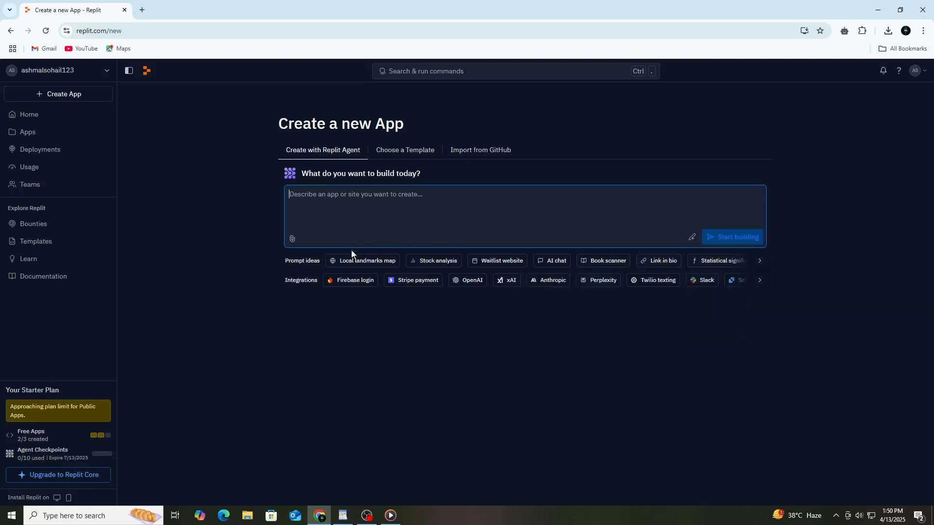
mouse_move(405, 189)
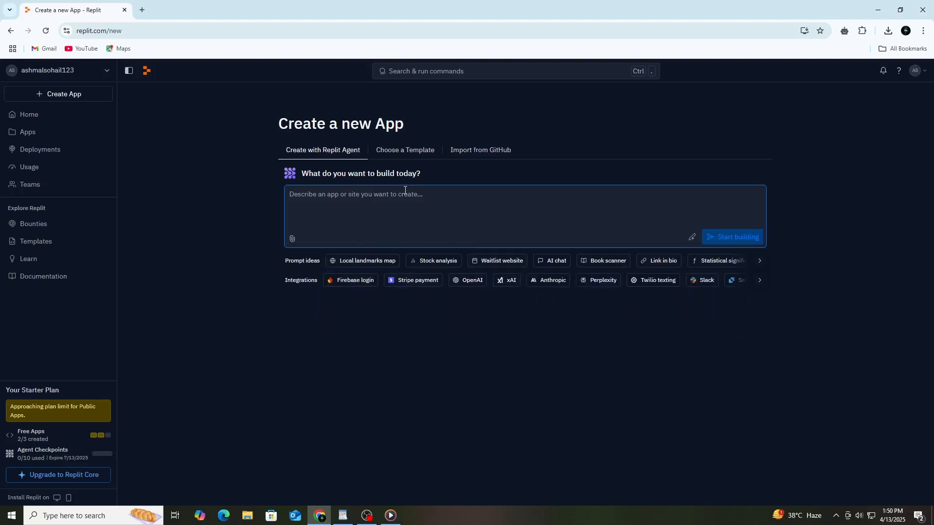
Start from the HTML, CSS, JS template, keeping the title FoolishAcademicOrganization.
left_click(405, 149)
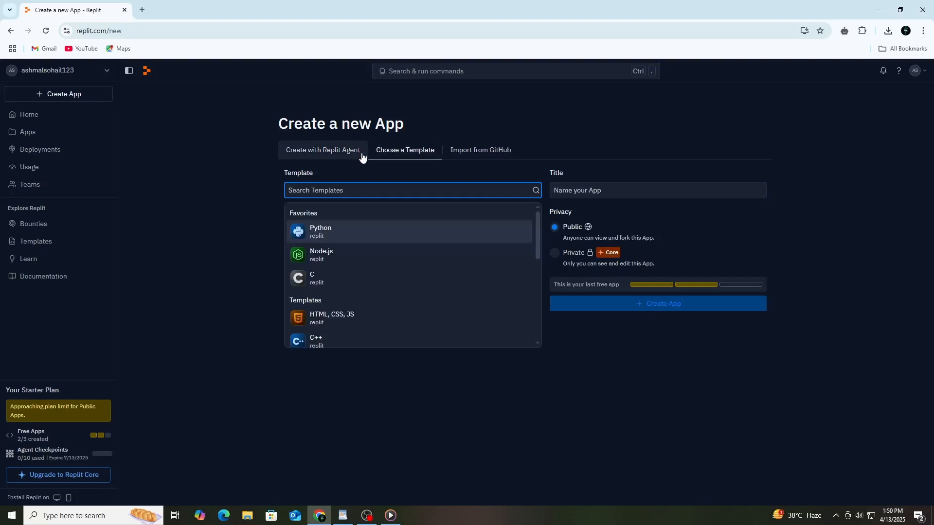
mouse_move(420, 301)
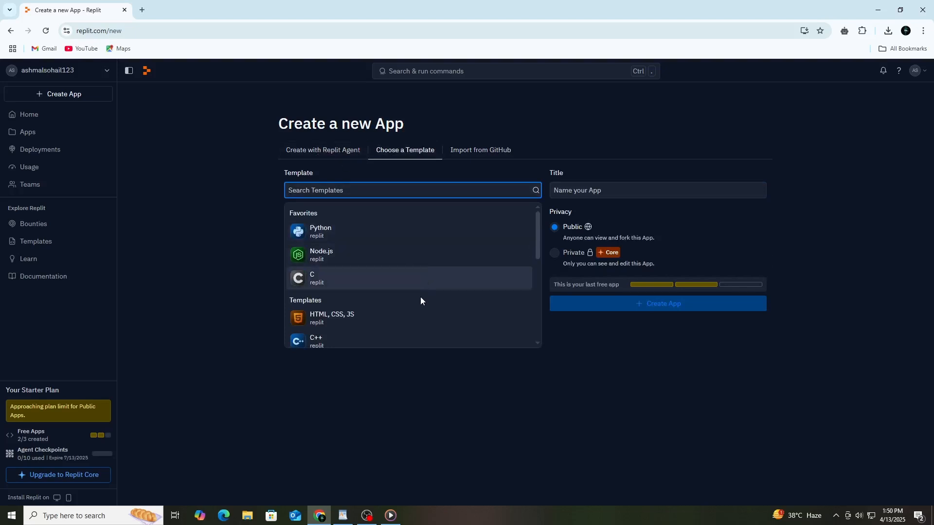
mouse_move(420, 237)
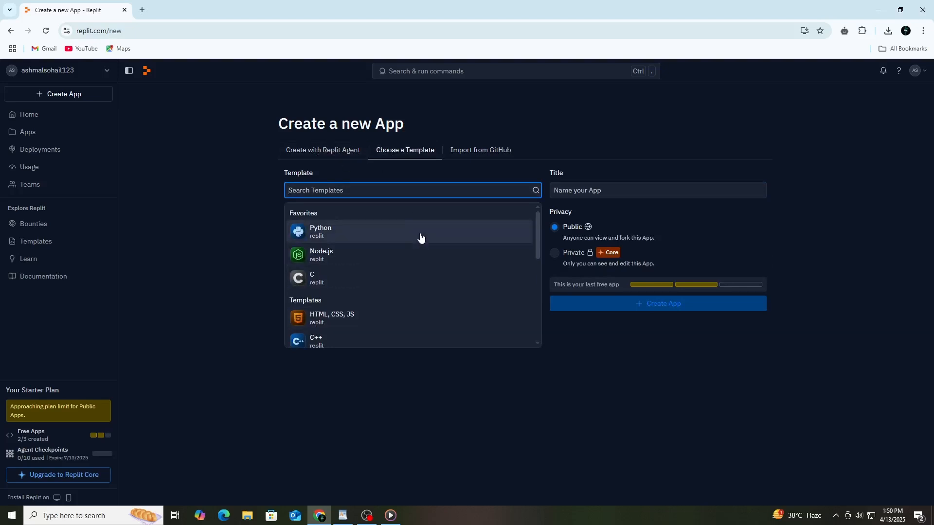
mouse_move(371, 397)
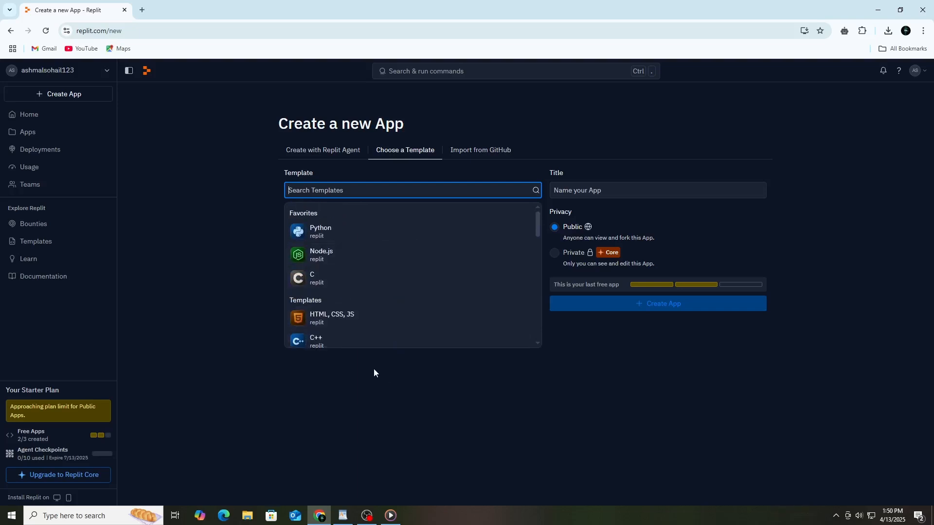
mouse_move(375, 346)
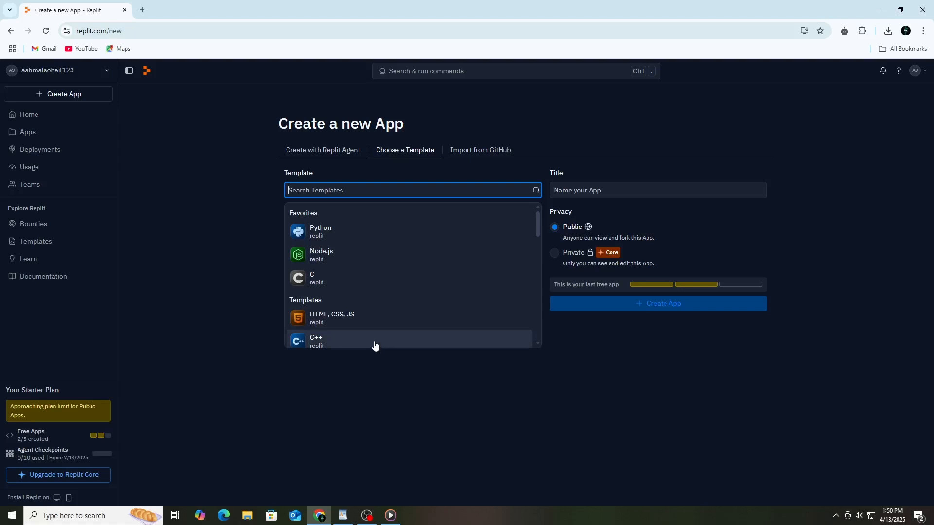
mouse_move(382, 364)
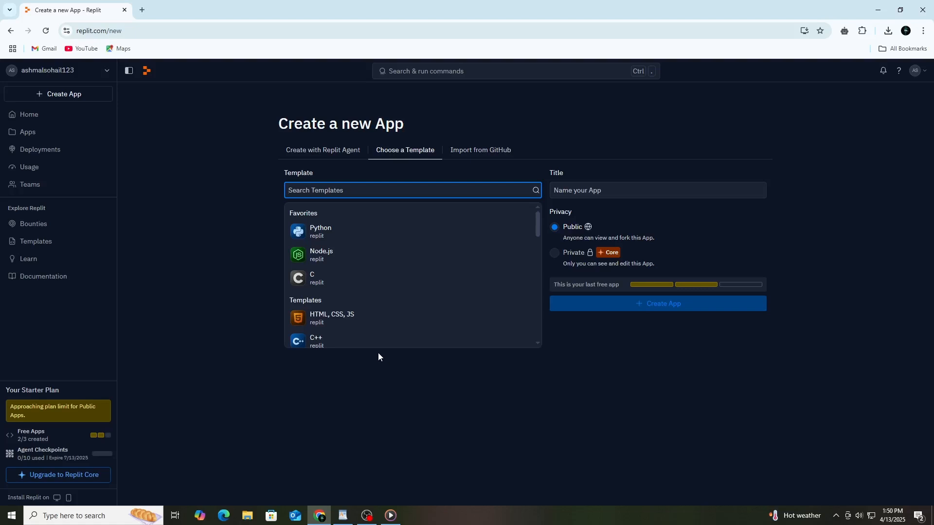
left_click(331, 318)
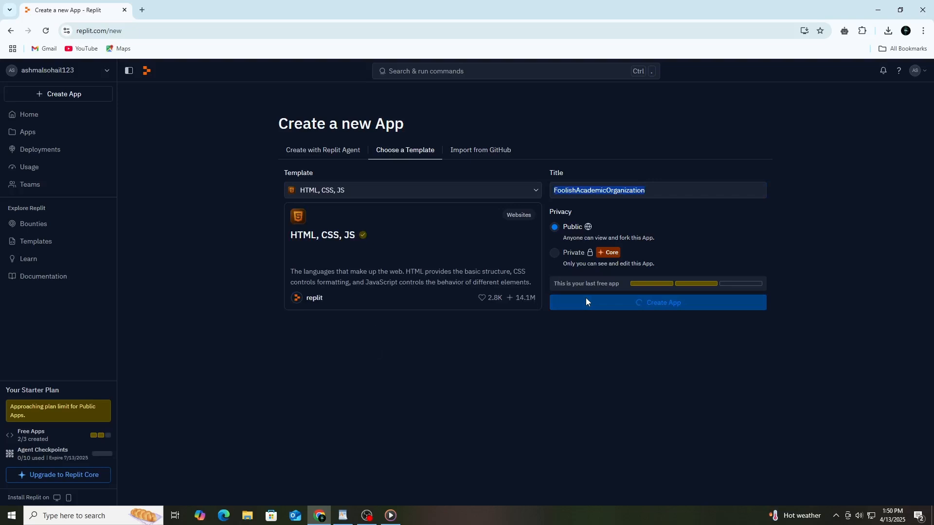
mouse_move(574, 299)
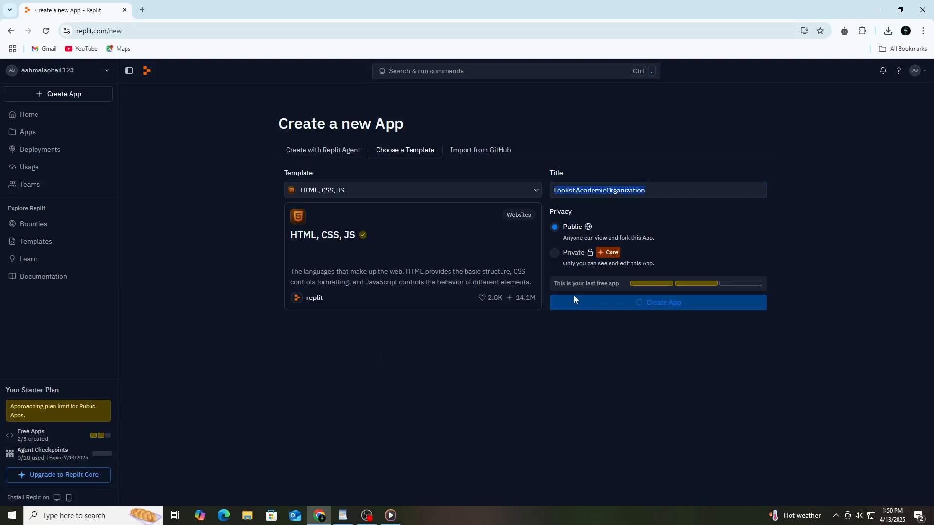
Close the Assistant chat so the Hello world index.html code is in view.
left_click(656, 302)
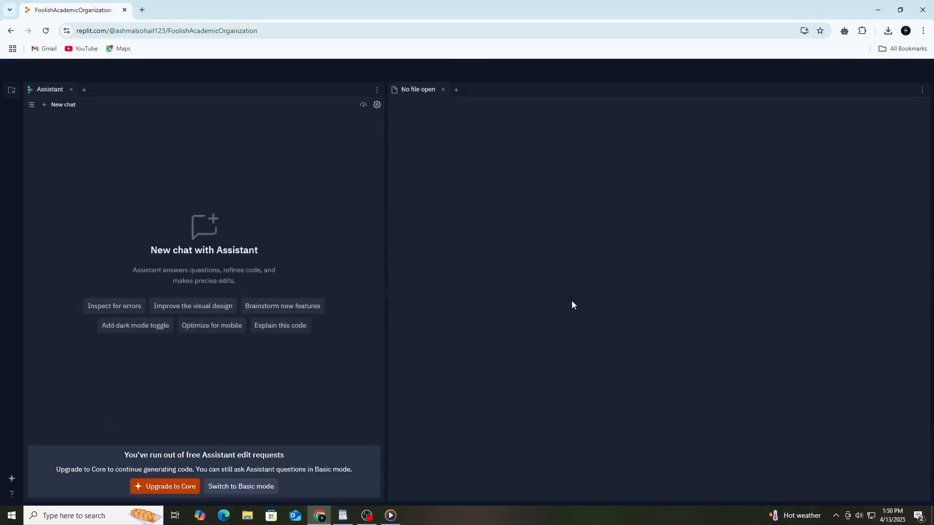
left_click(241, 485)
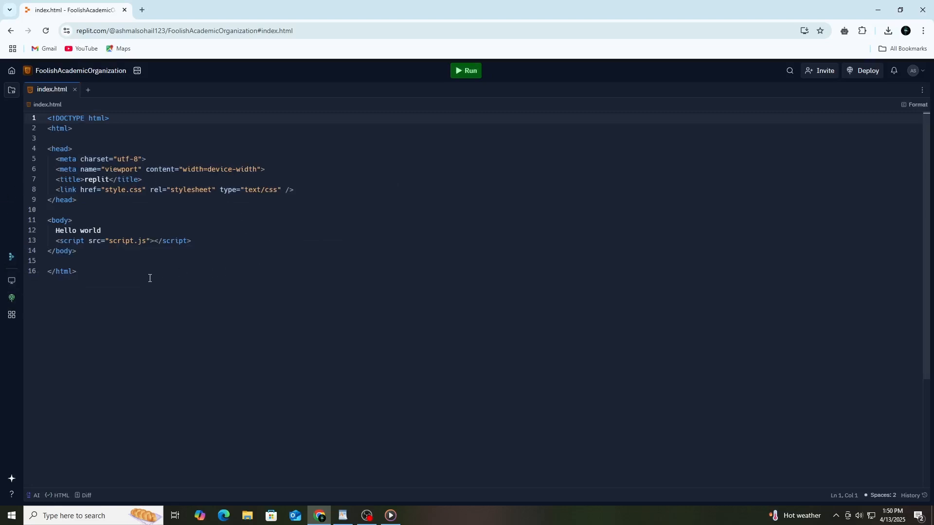
mouse_move(141, 271)
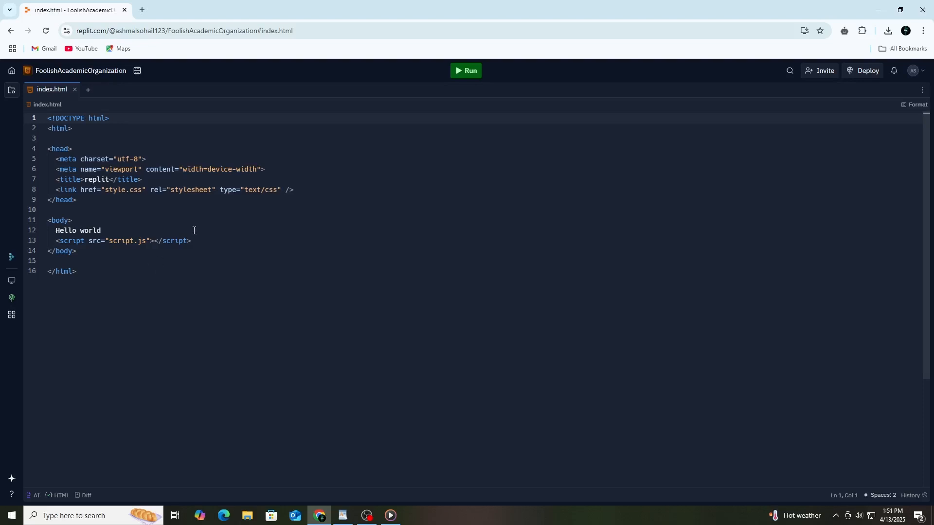
mouse_move(433, 271)
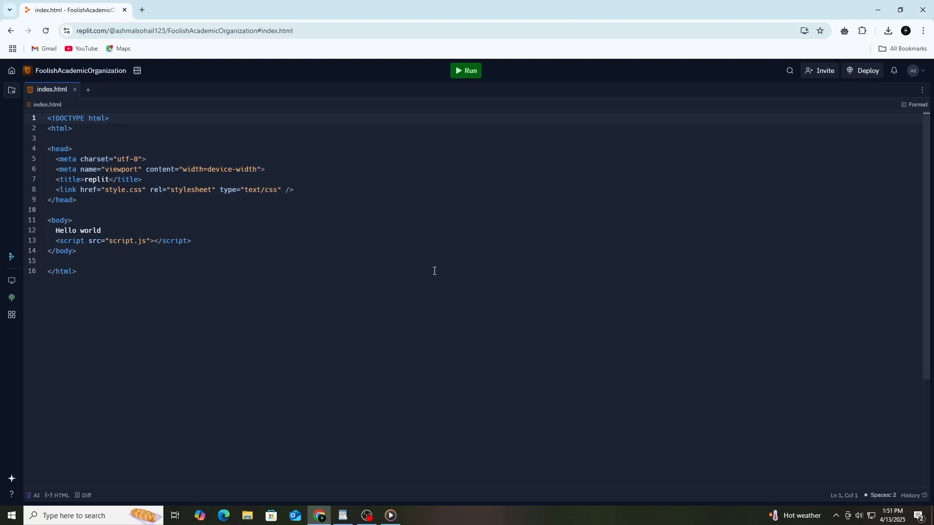
mouse_move(403, 225)
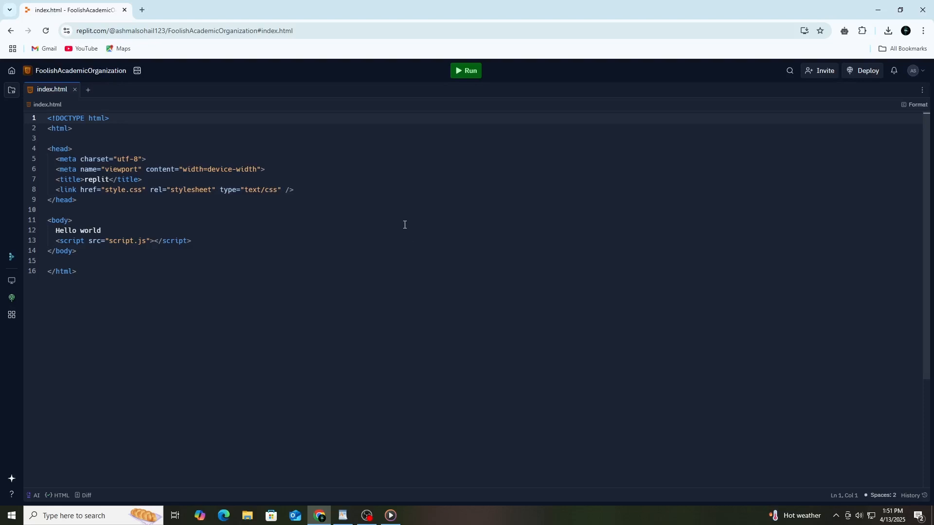
Change the body text to 'hi world', check it in Webview, and close the preview.
left_click(466, 70)
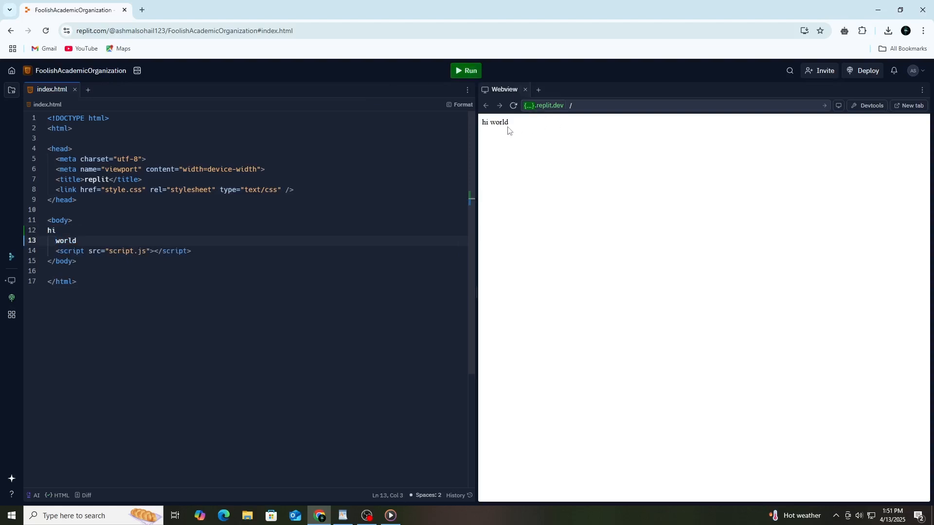
double_click(494, 122)
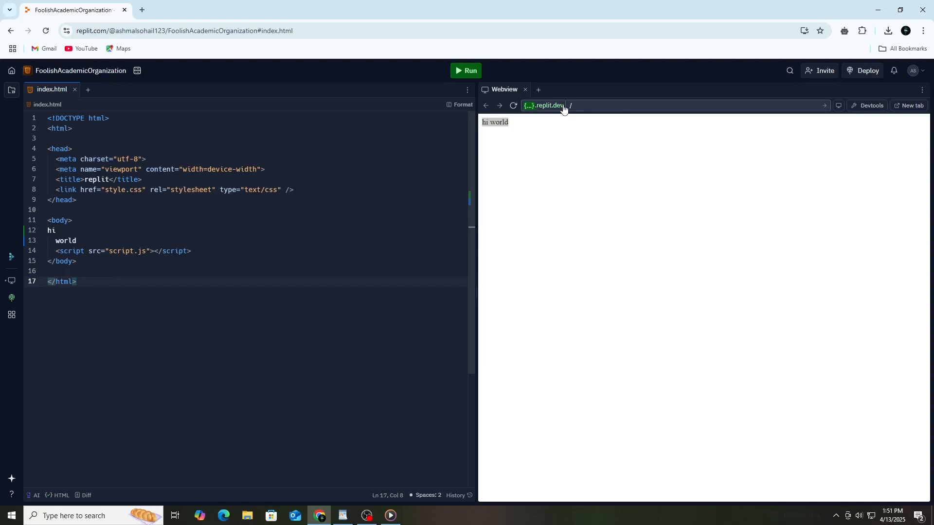
left_click(525, 89)
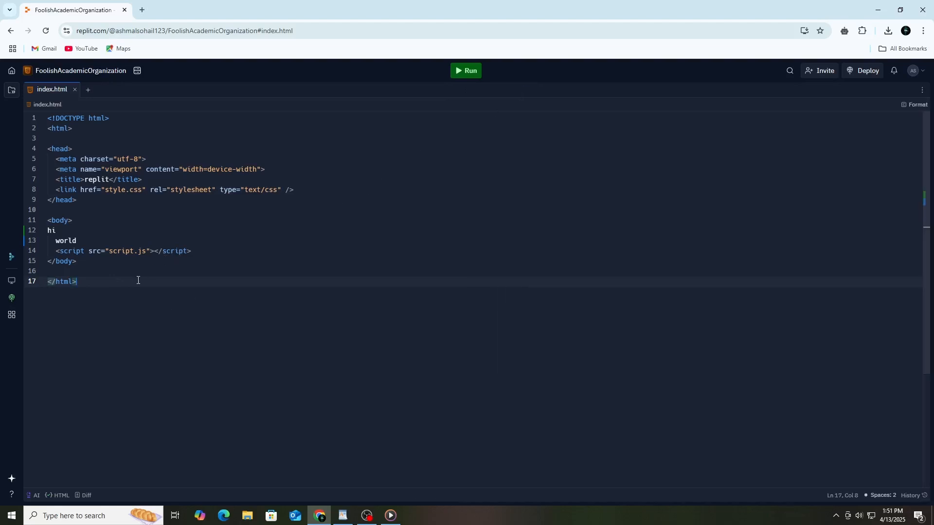
Paste the Random Quote Generator HTML into index.html and run it in Webview.
type("<!DOCTYPE html>")
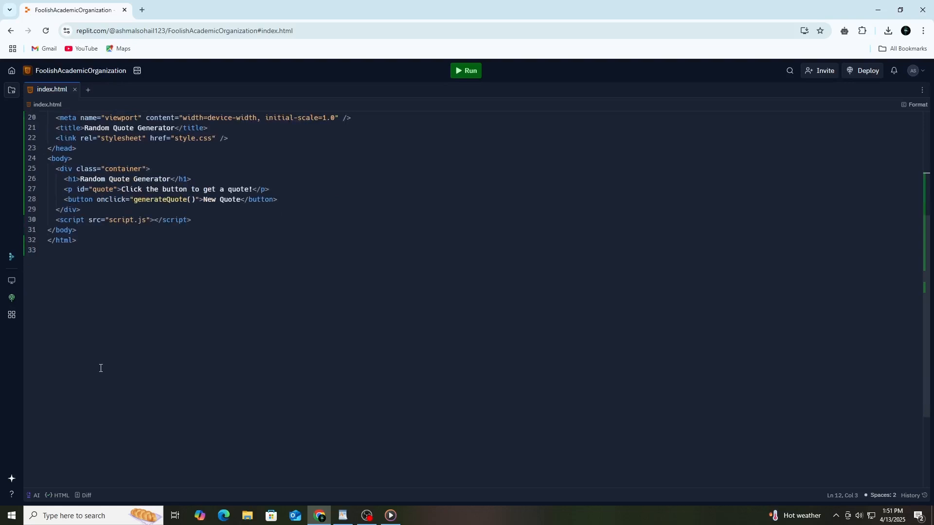
scroll("up", 3)
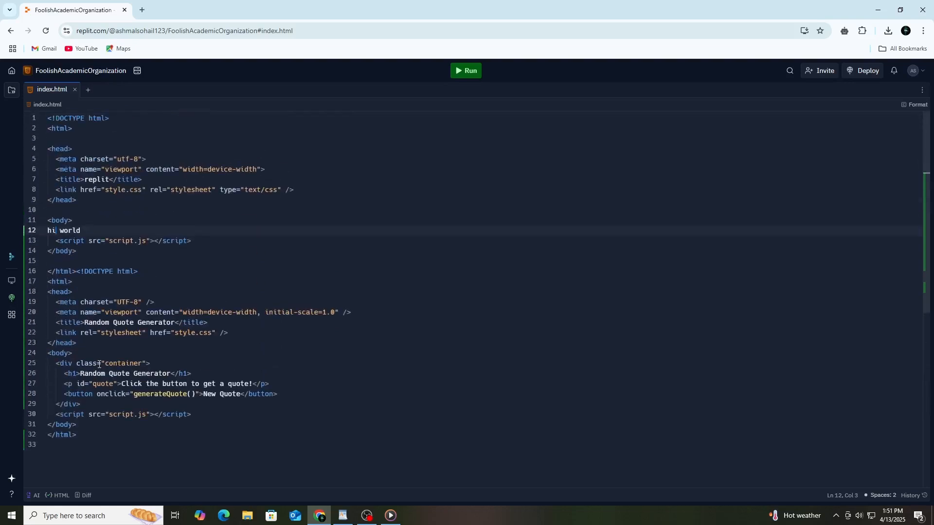
mouse_move(369, 200)
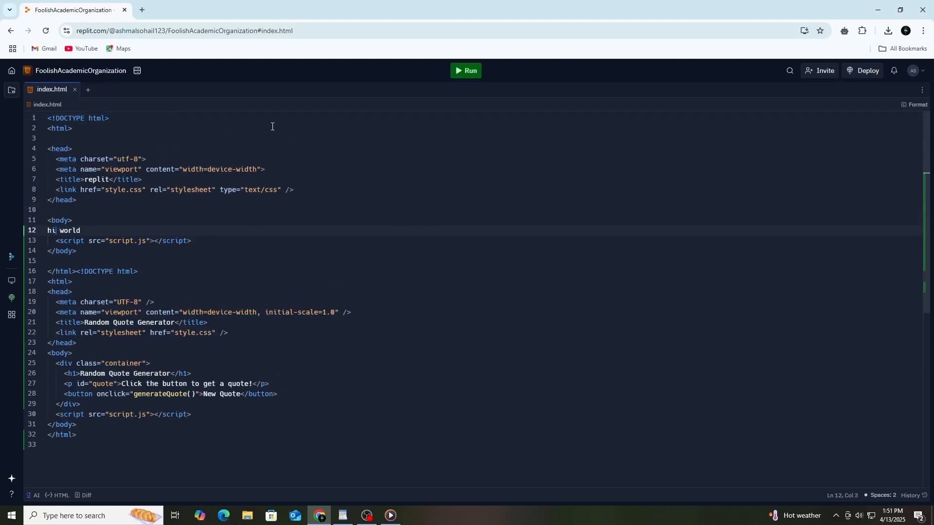
left_click(465, 70)
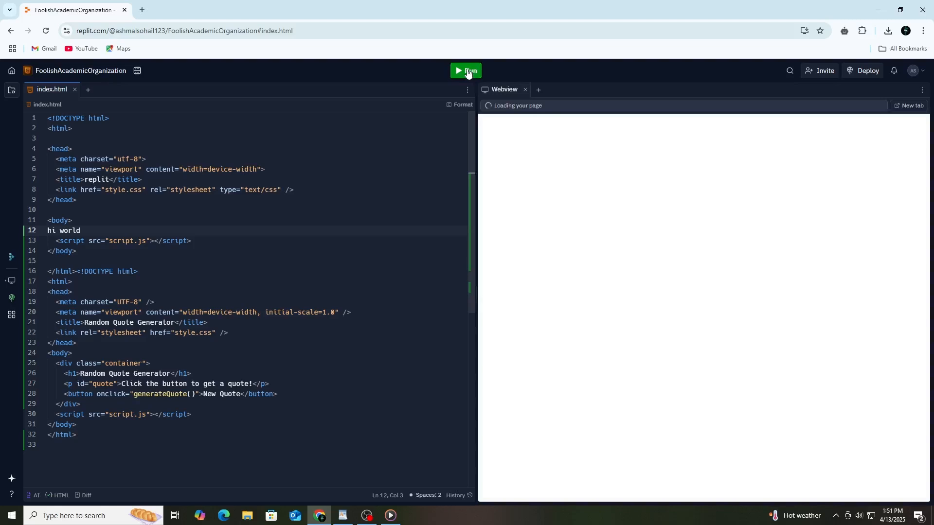
left_click(466, 70)
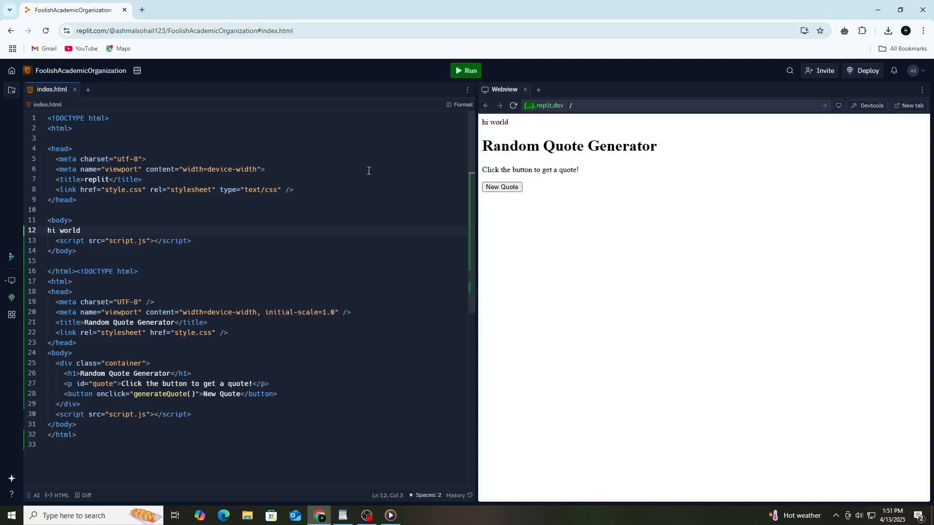
left_click(101, 363)
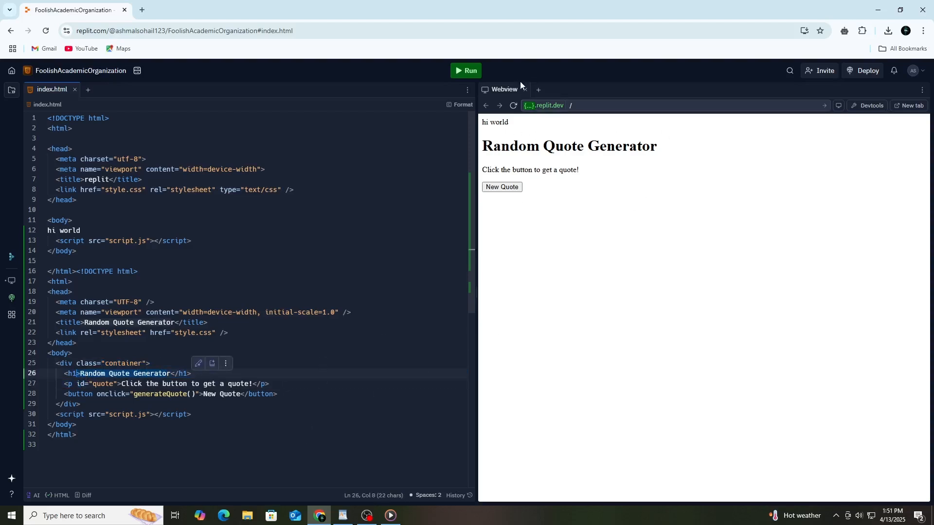
Close the Webview preview tab.
left_click(820, 70)
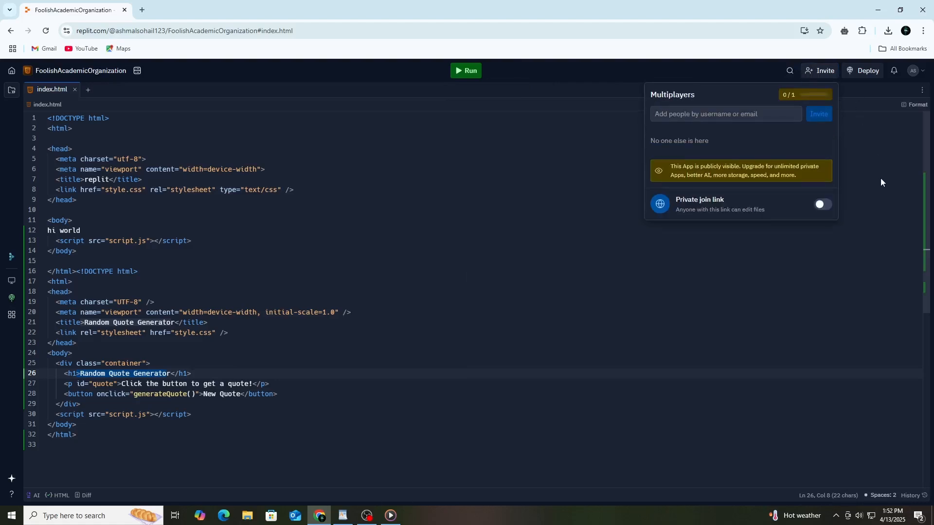
mouse_move(816, 76)
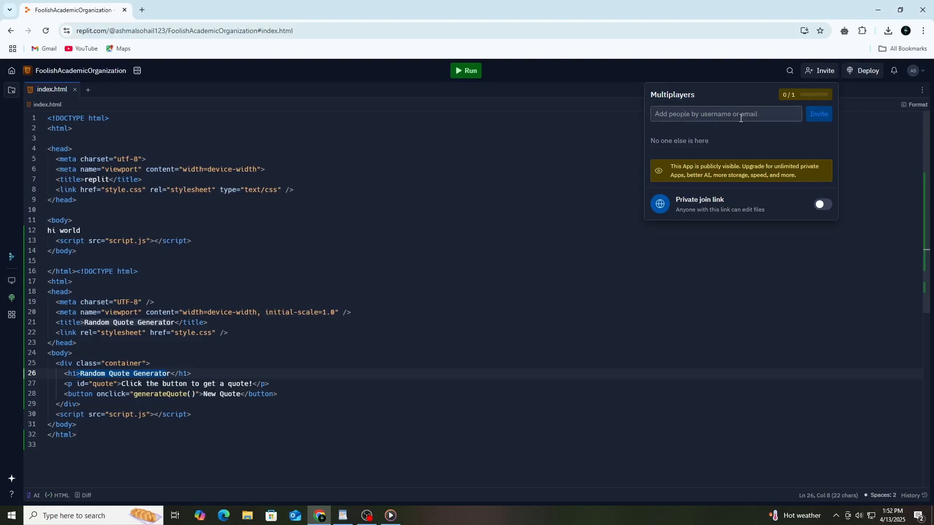
mouse_move(626, 167)
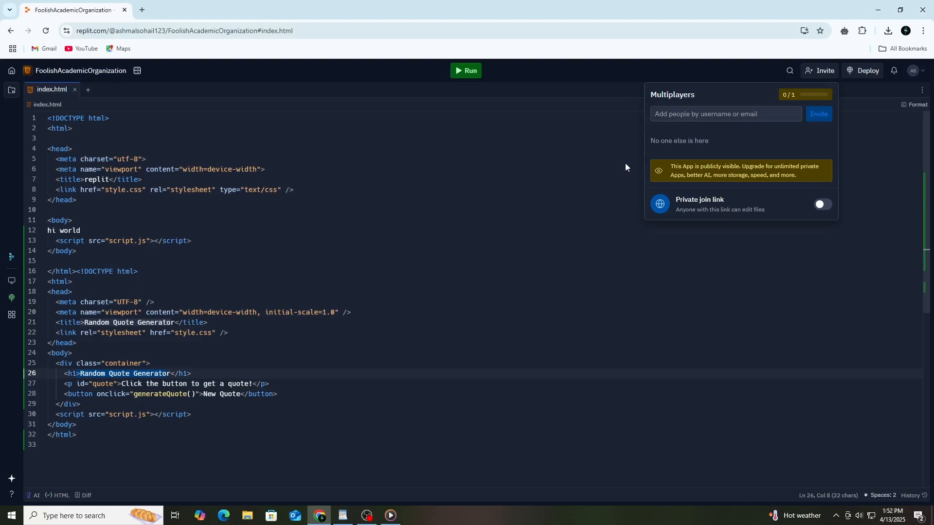
mouse_move(62, 222)
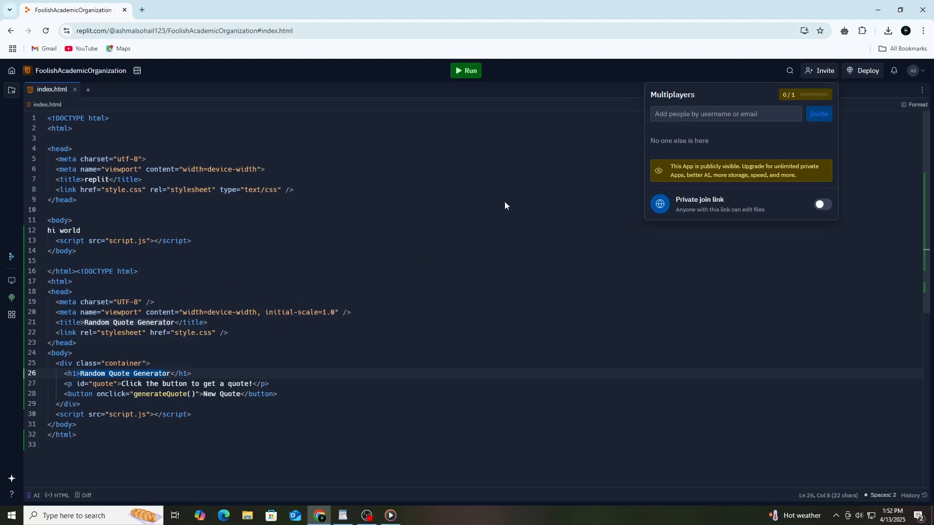
mouse_move(543, 186)
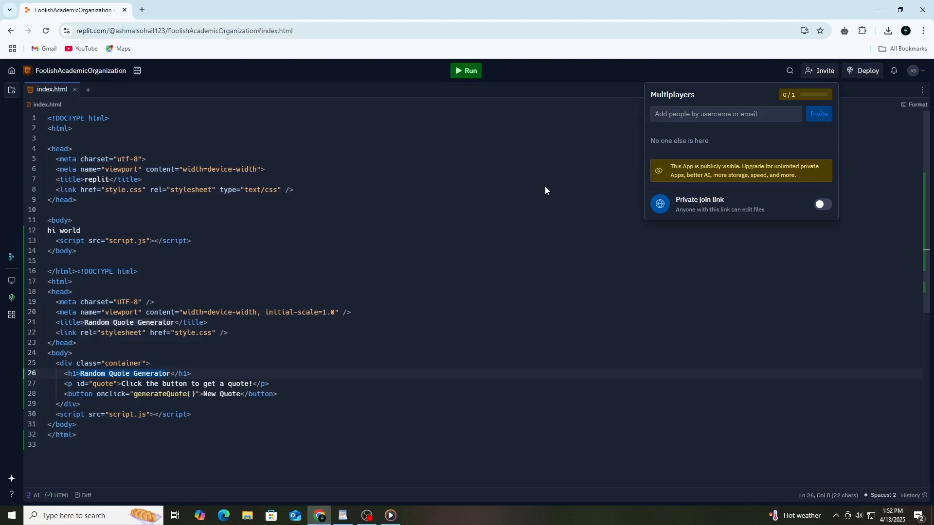
left_click(546, 187)
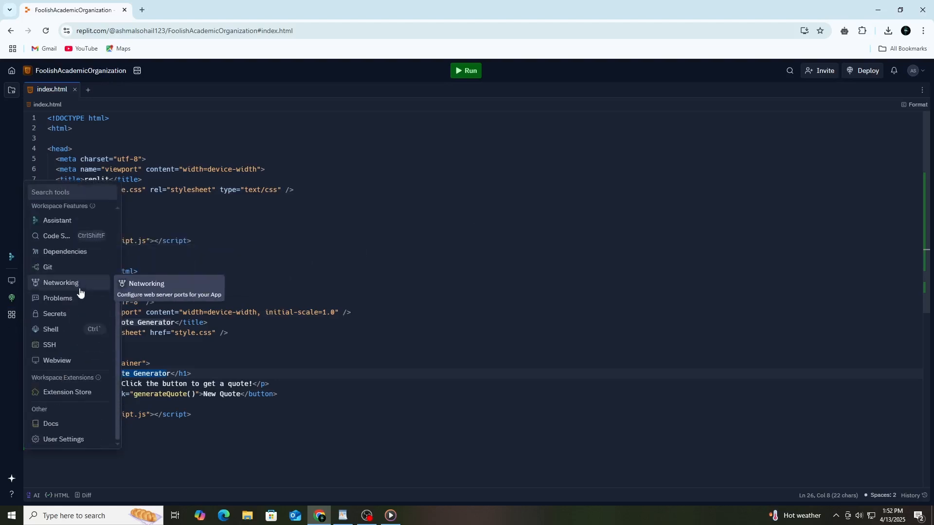
mouse_move(78, 396)
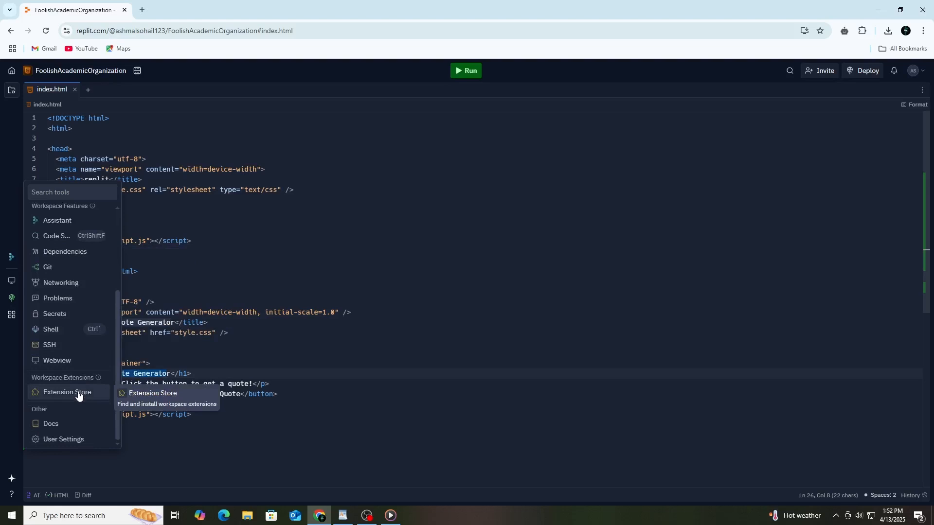
mouse_move(58, 297)
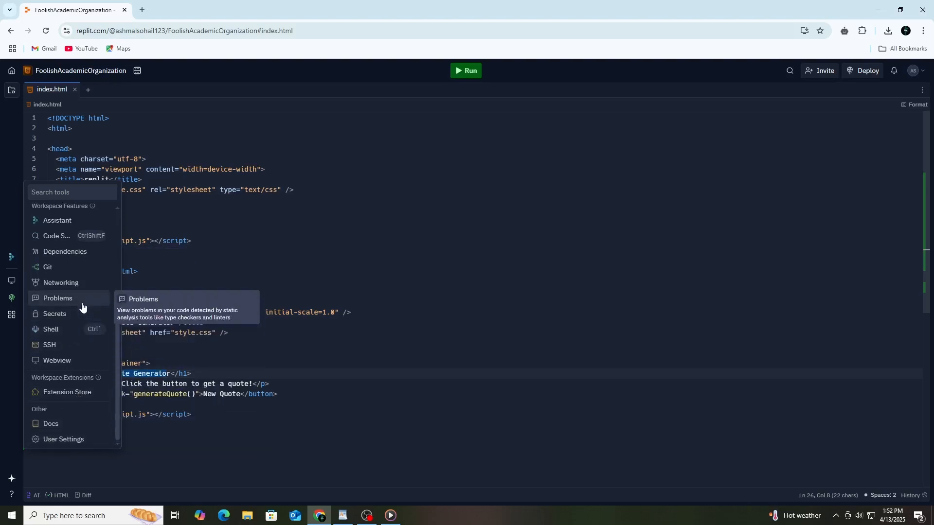
left_click(58, 298)
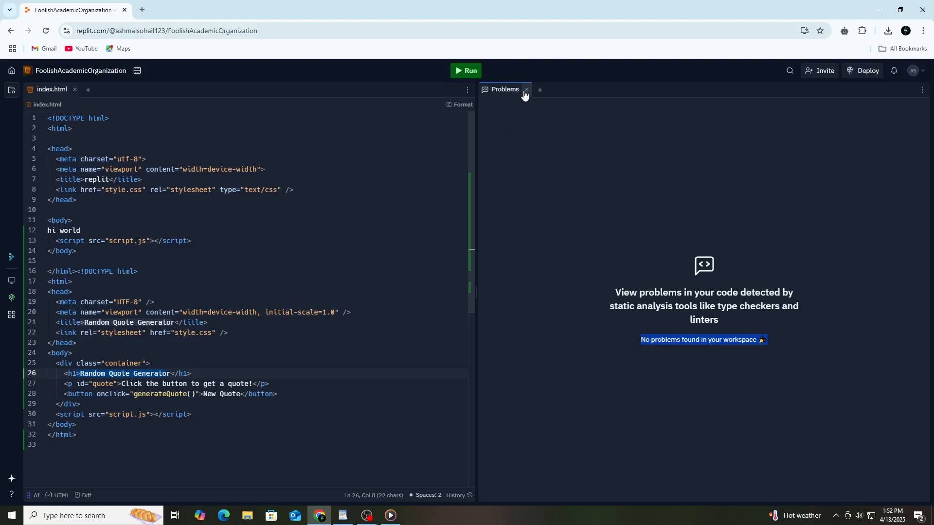
mouse_move(525, 89)
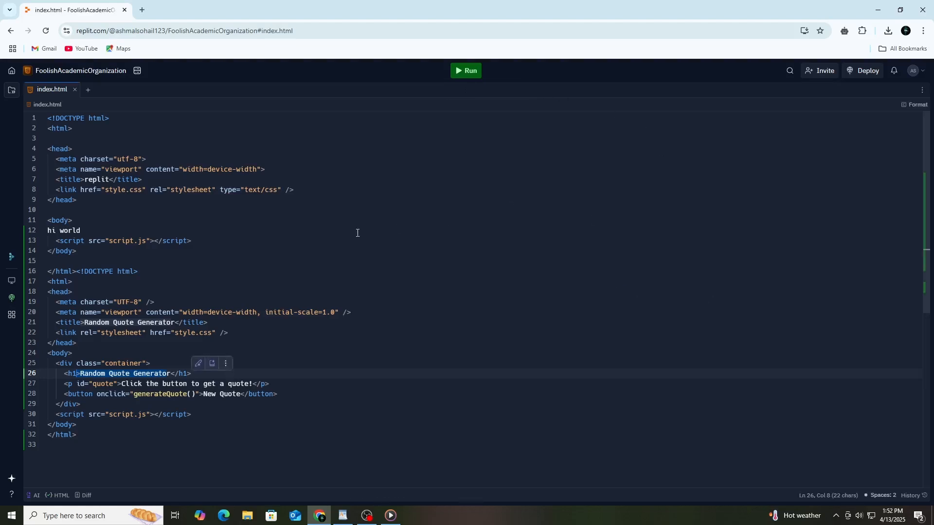
mouse_move(916, 104)
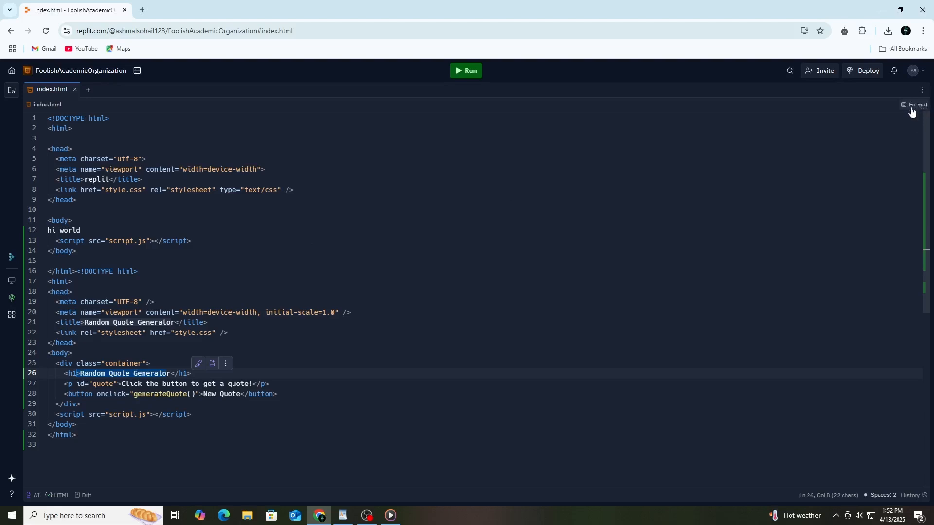
mouse_move(746, 81)
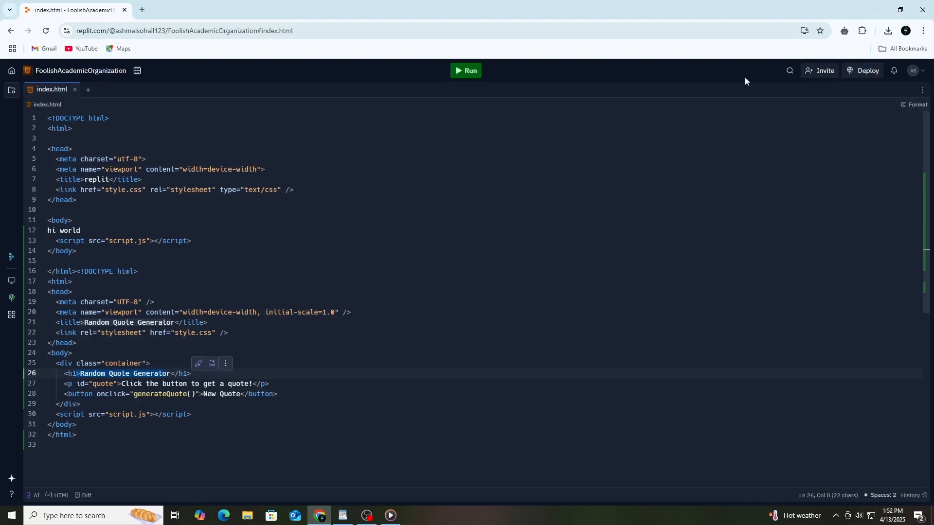
mouse_move(452, 141)
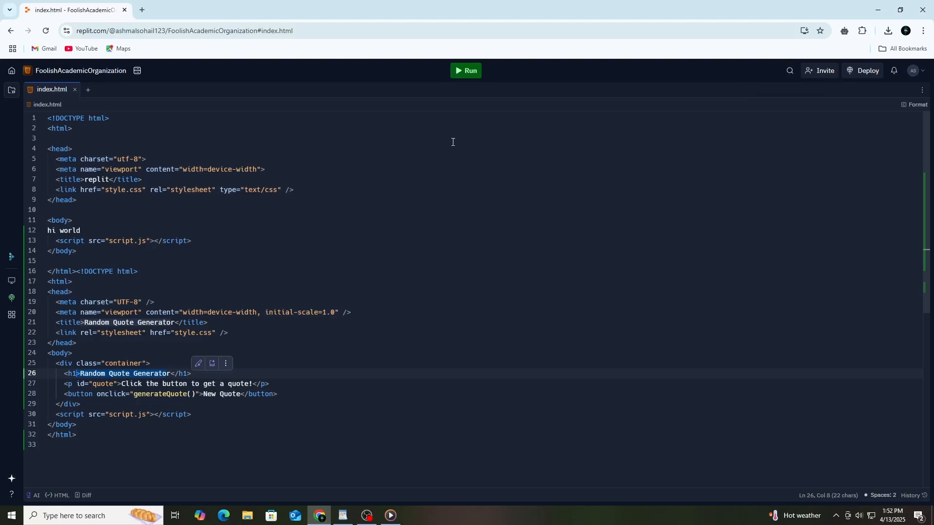
mouse_move(220, 205)
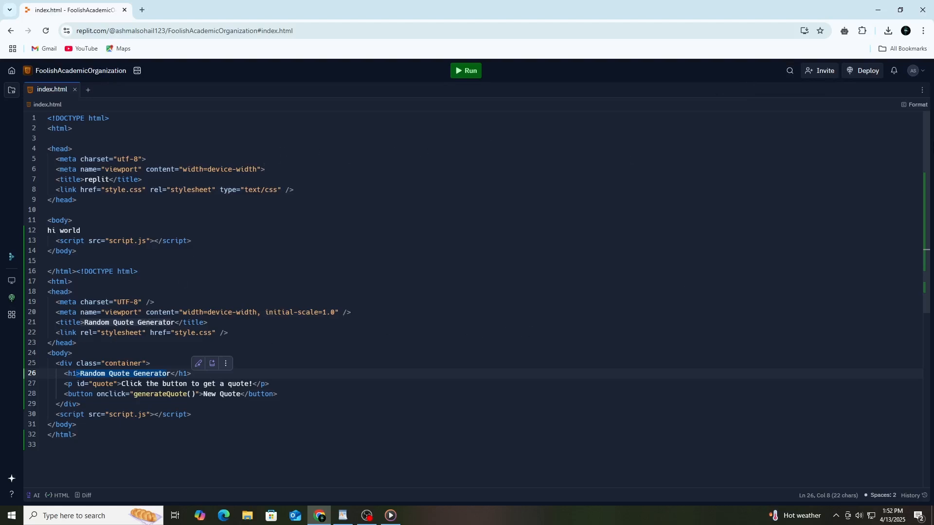
left_click(862, 70)
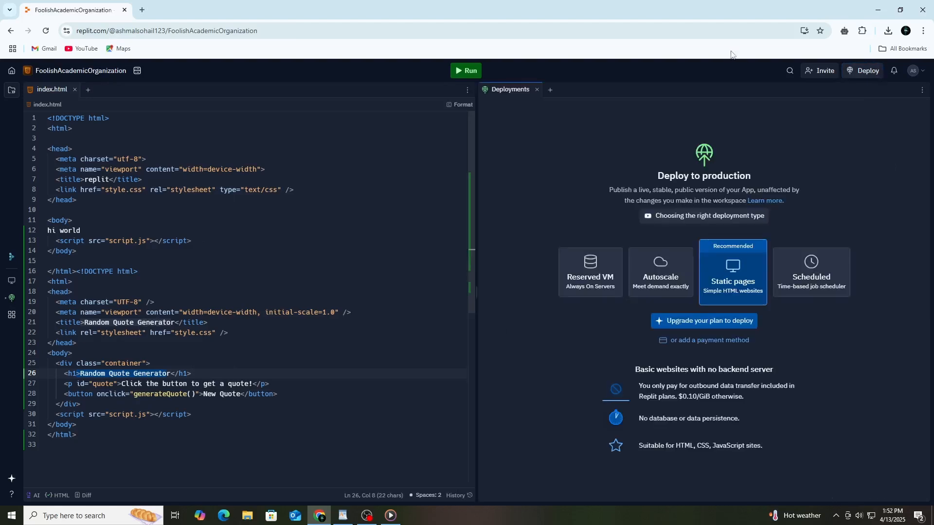
mouse_move(823, 301)
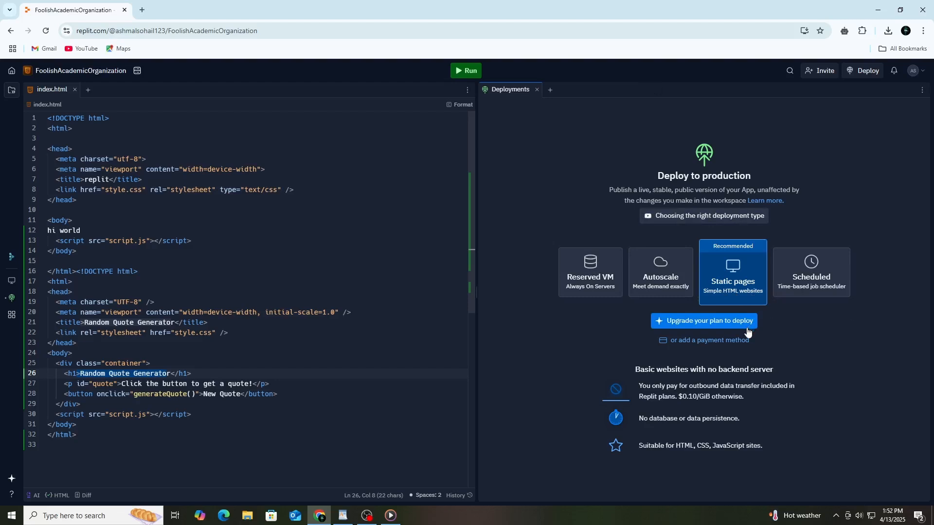
mouse_move(549, 310)
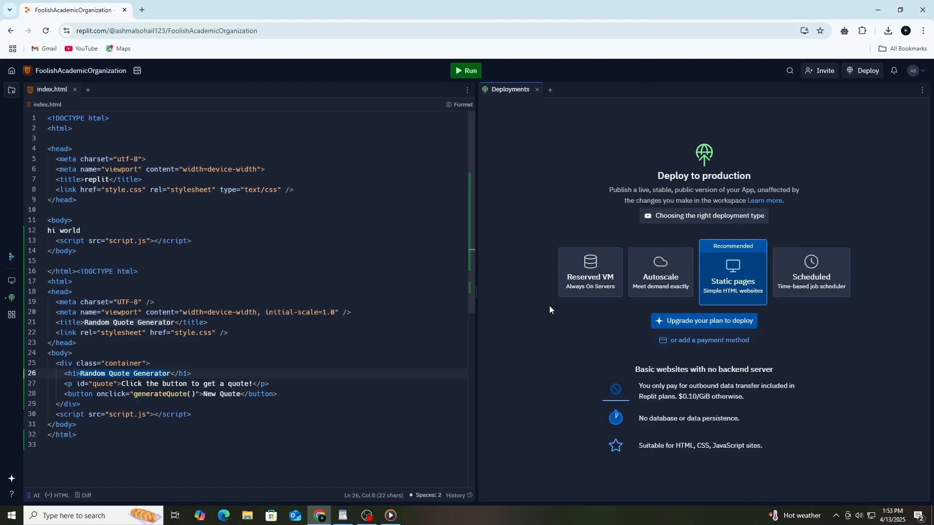
mouse_move(535, 90)
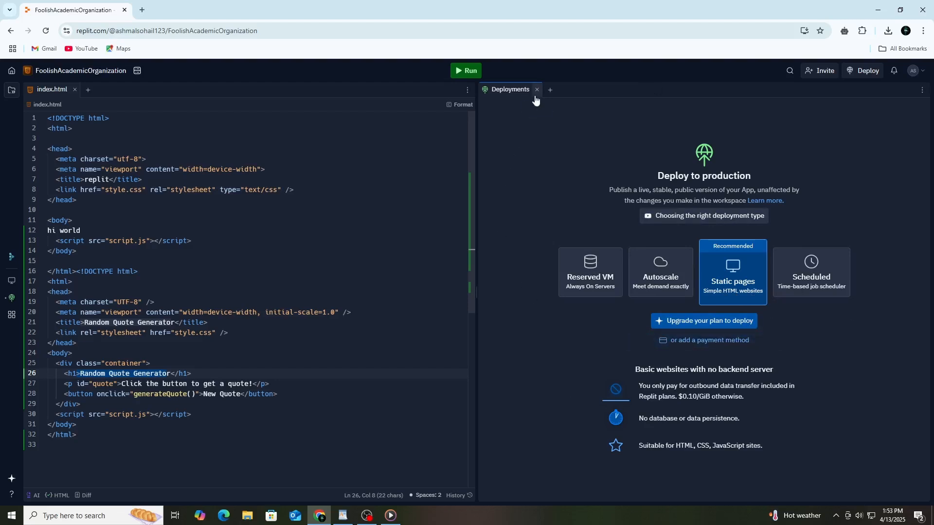
mouse_move(523, 117)
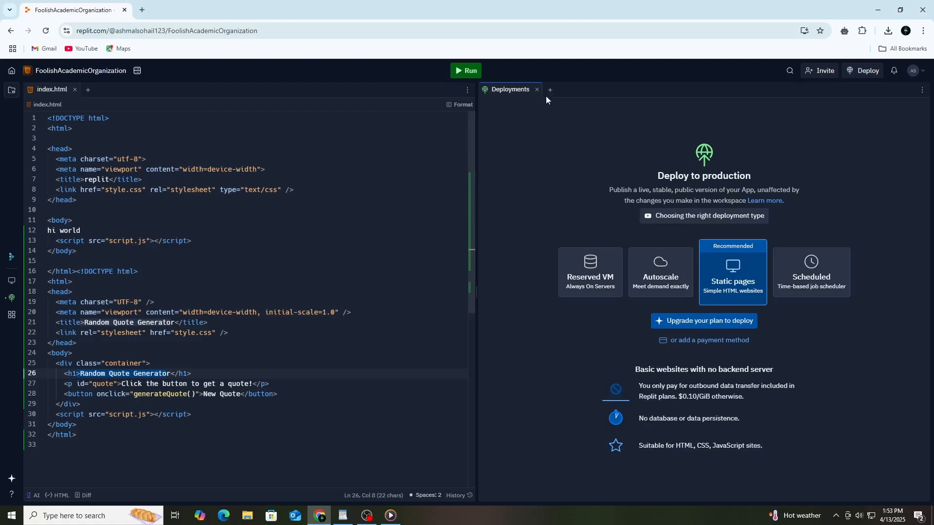
left_click(535, 89)
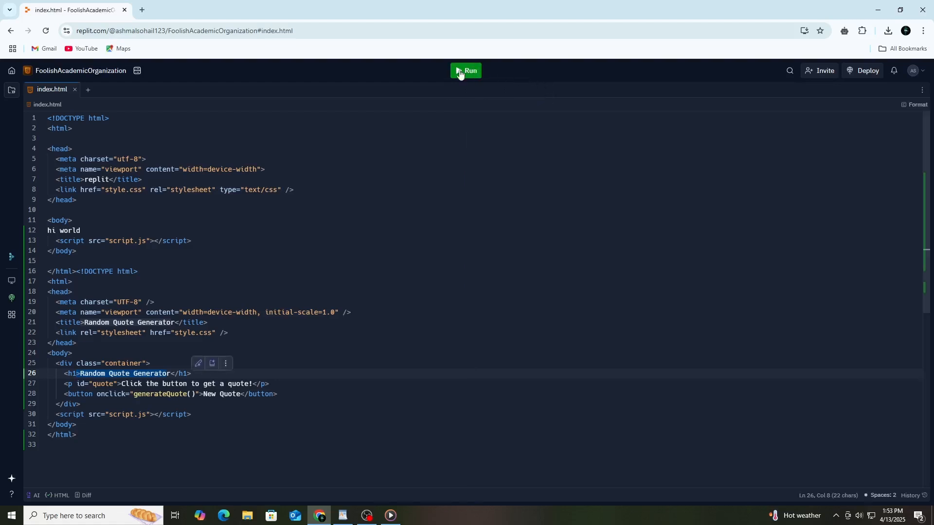
mouse_move(253, 223)
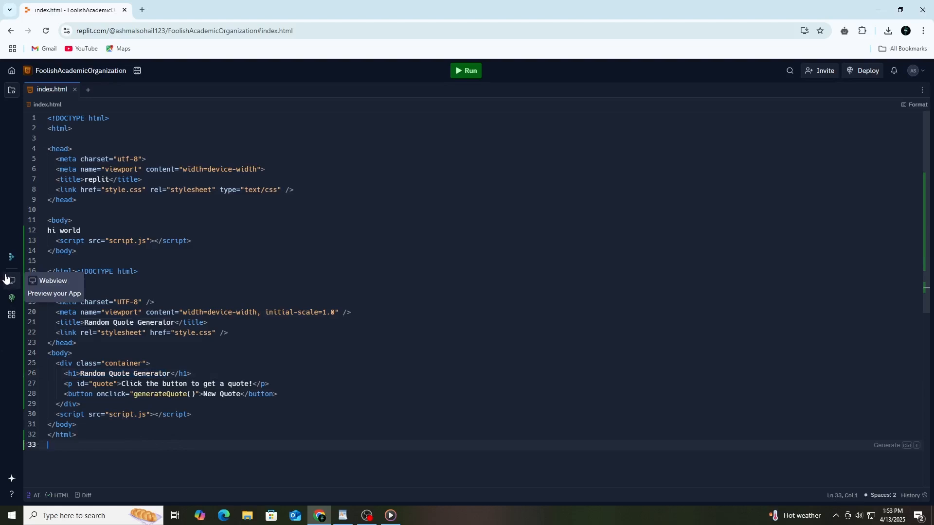
Preview the quote app, inspect its Resources in Devtools, then return Home.
left_click(11, 281)
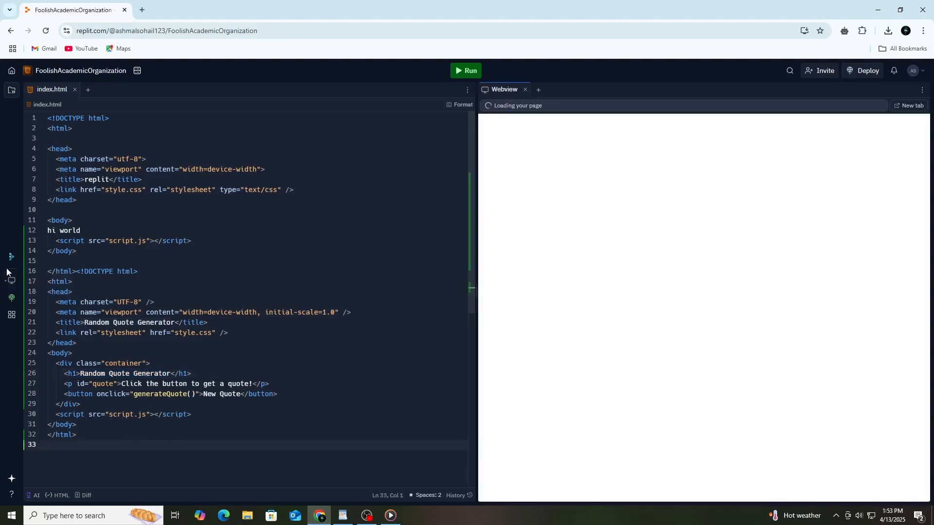
mouse_move(11, 257)
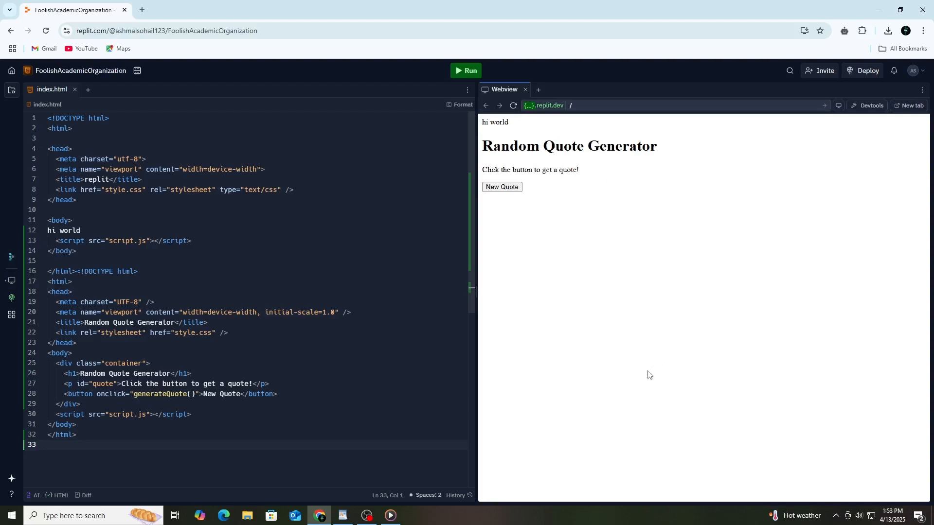
mouse_move(870, 106)
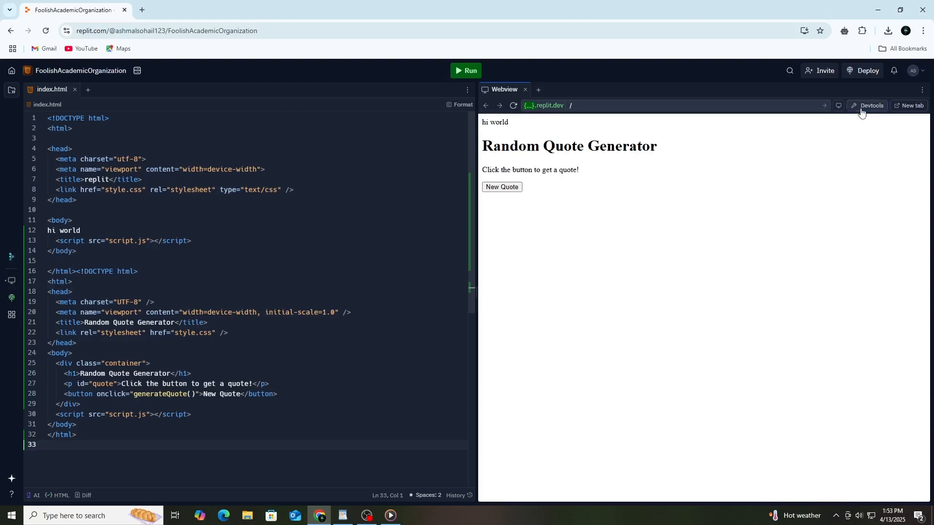
left_click(869, 106)
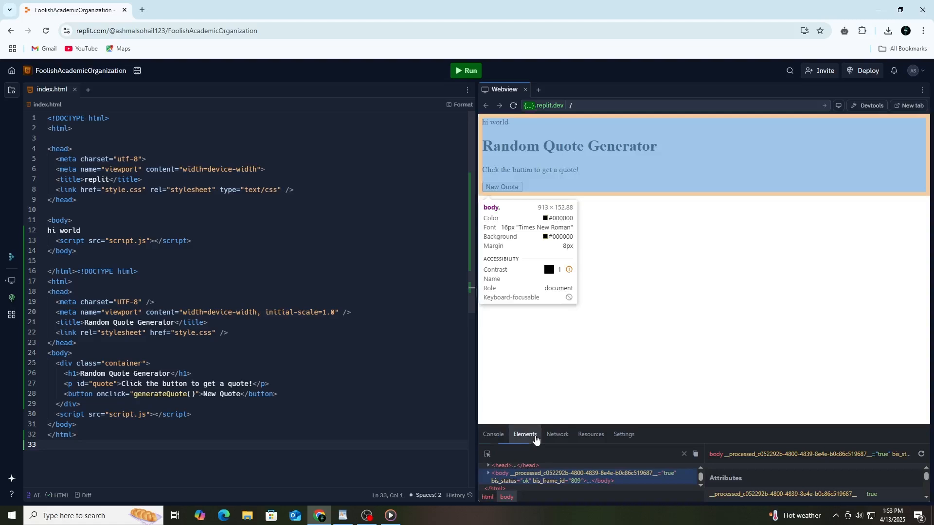
left_click(589, 434)
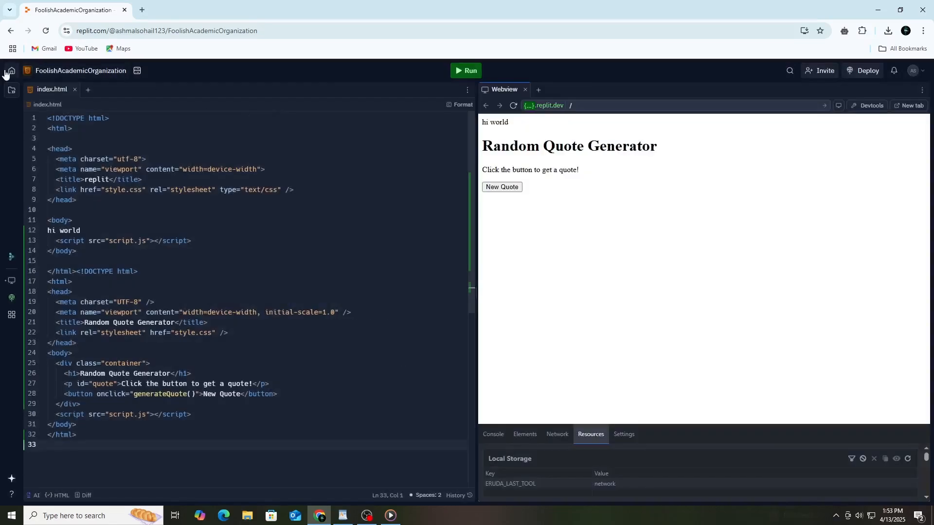
left_click(10, 70)
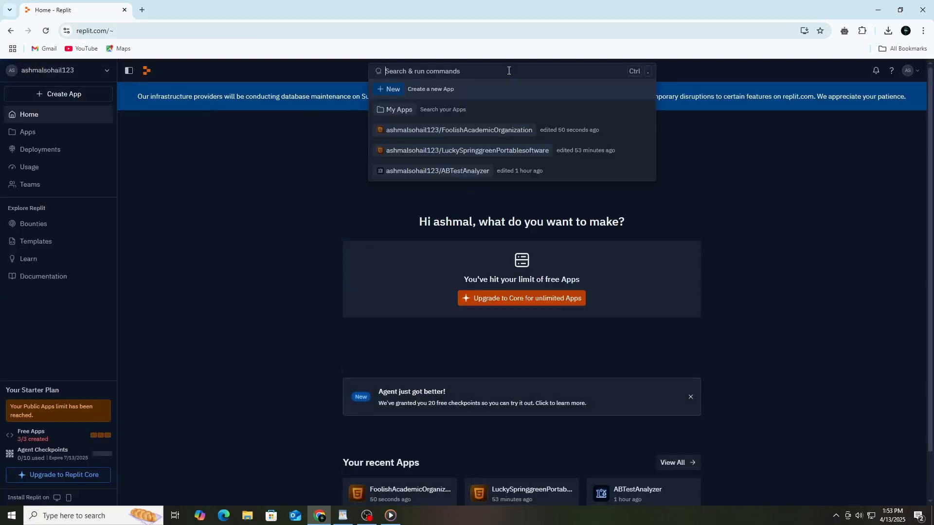
Dismiss the recent-apps suggestions, view the unlimited-apps Core upgrade plan, and open the Google Play listing.
left_click(723, 214)
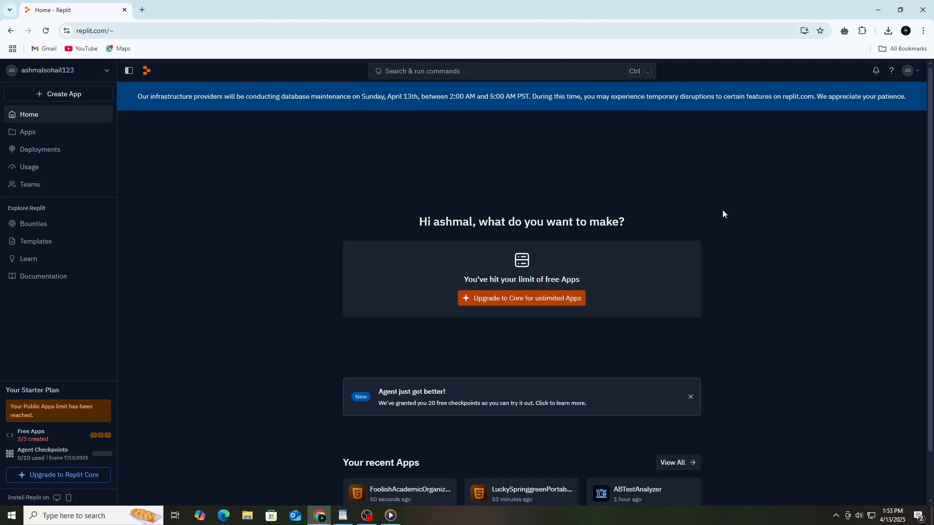
mouse_move(660, 228)
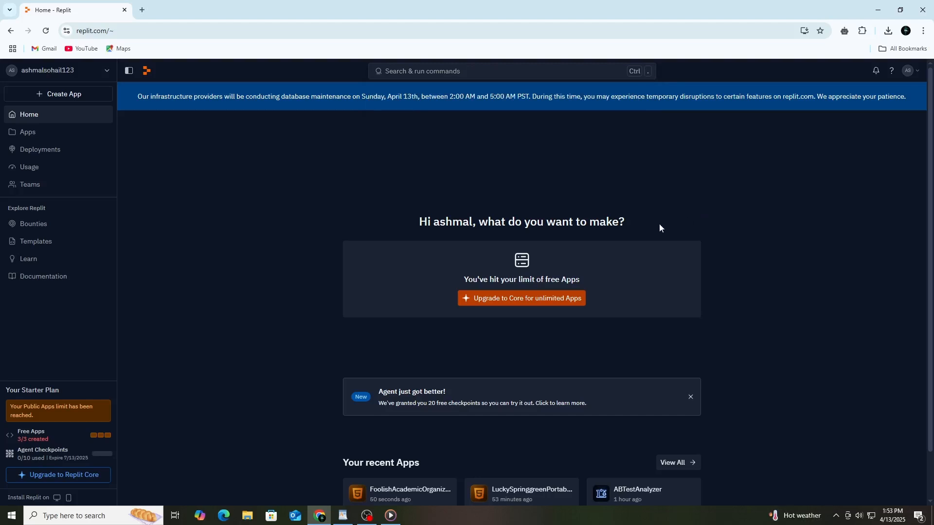
mouse_move(457, 255)
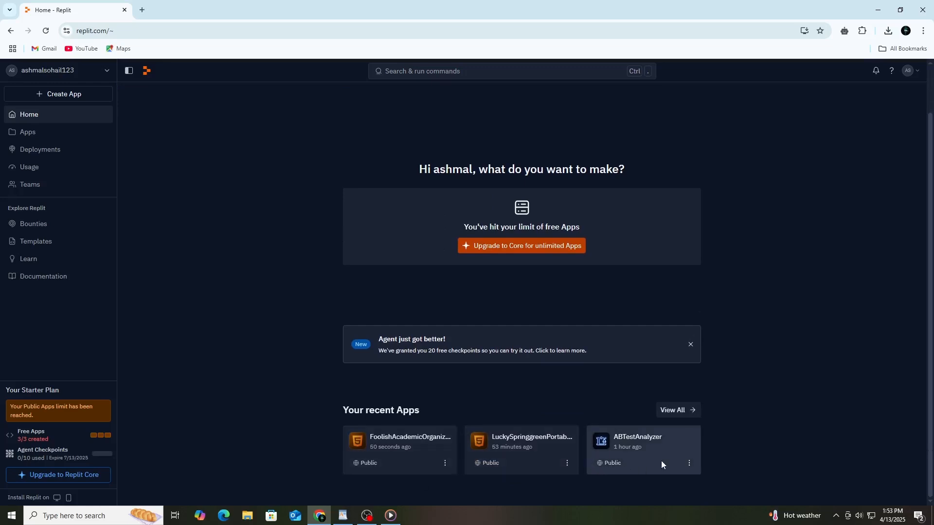
mouse_move(500, 260)
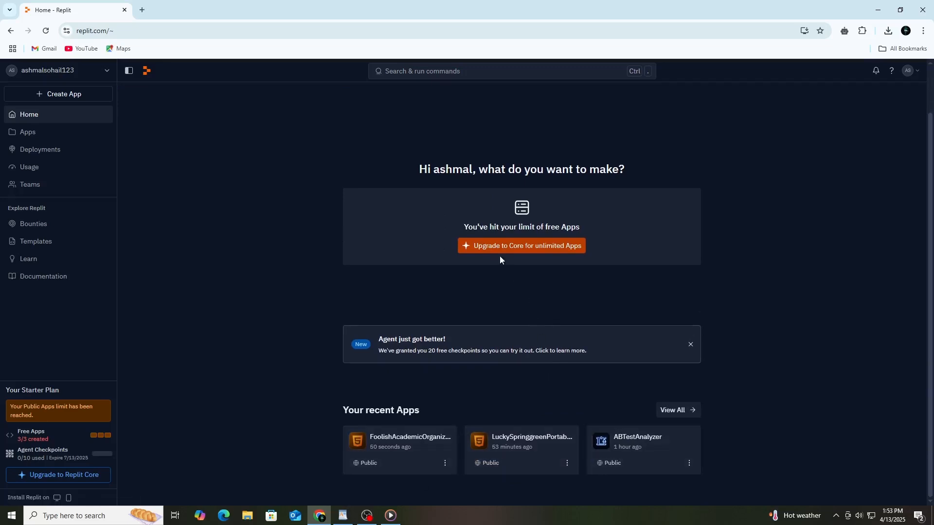
left_click(520, 246)
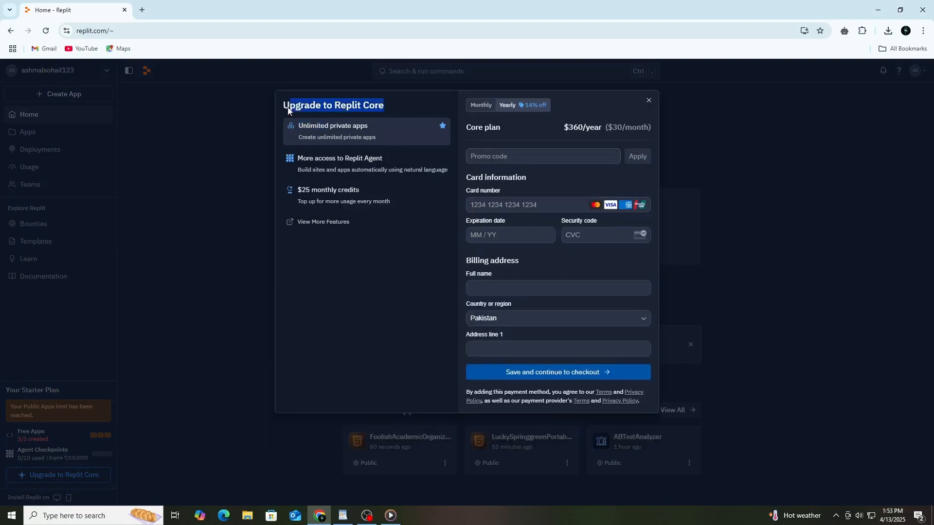
left_click(647, 100)
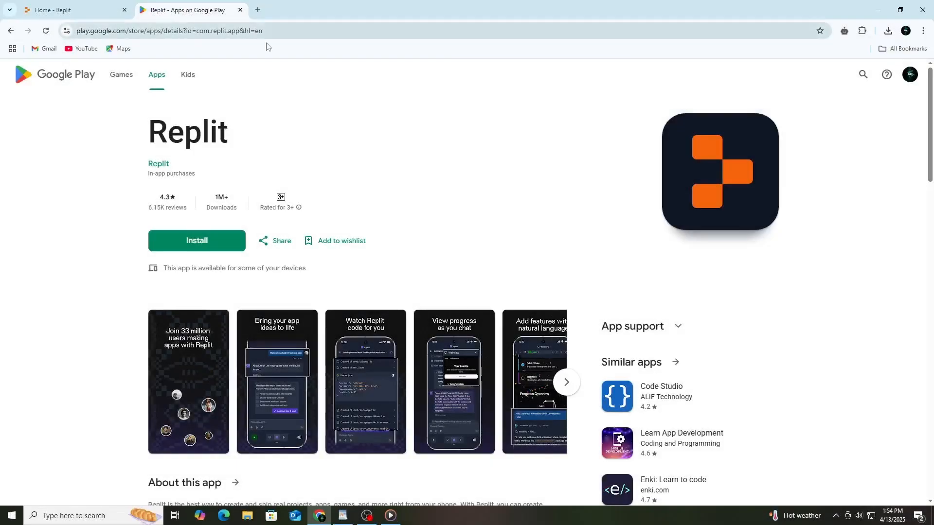
mouse_move(360, 196)
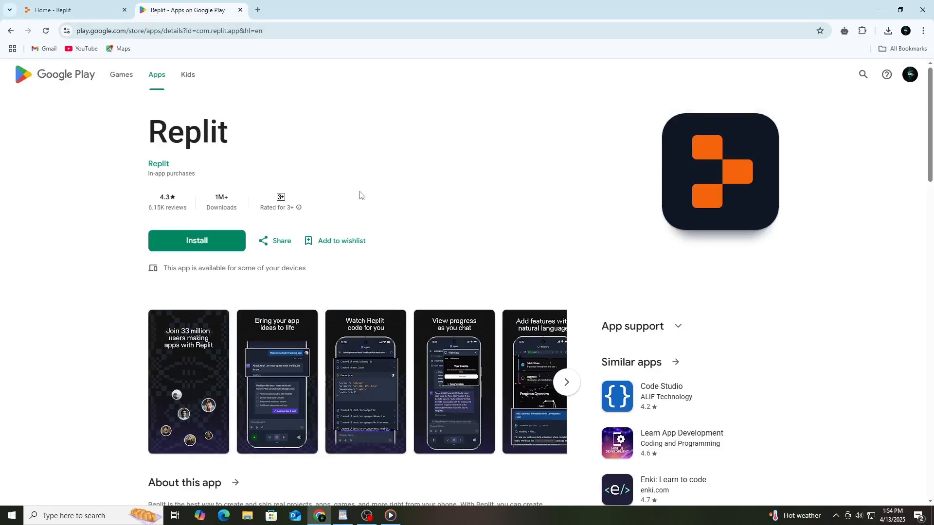
mouse_move(574, 377)
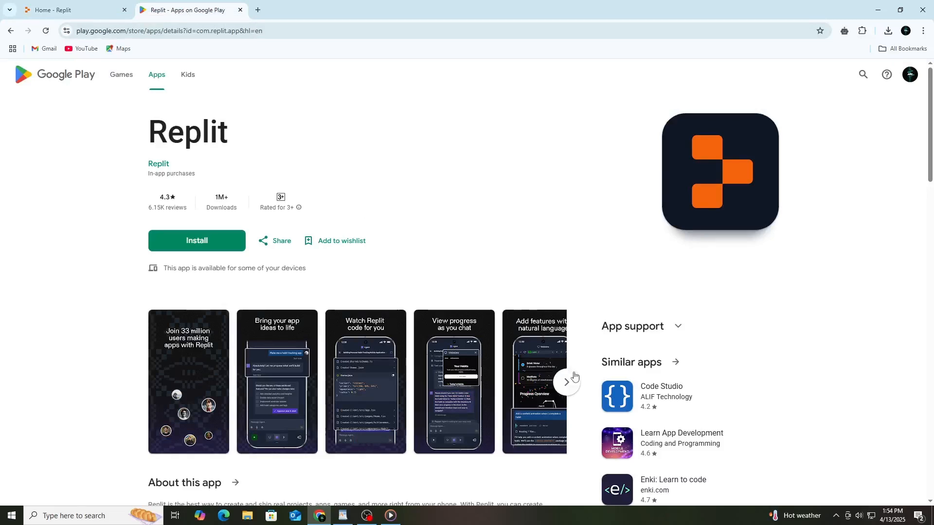
Browse the Replit app's Google Play screenshots and description, then return to the Replit home tab.
left_click(565, 382)
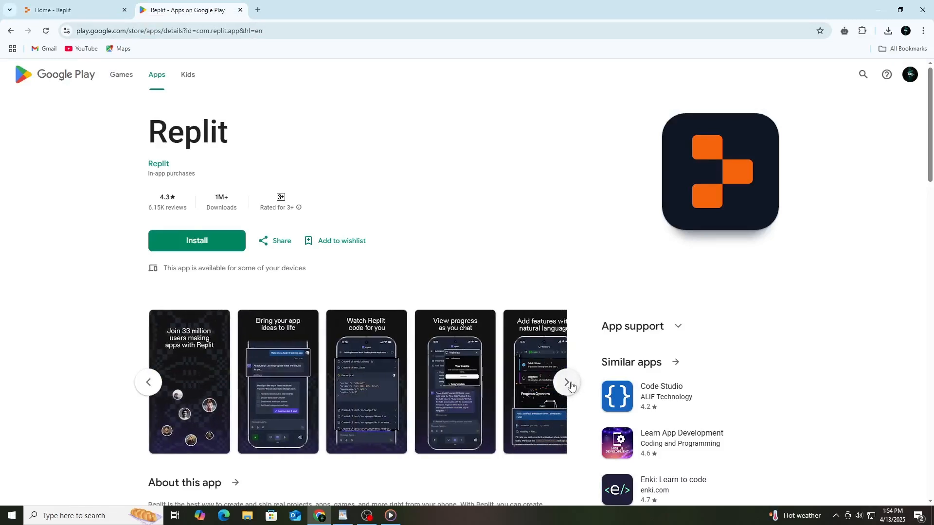
mouse_move(264, 156)
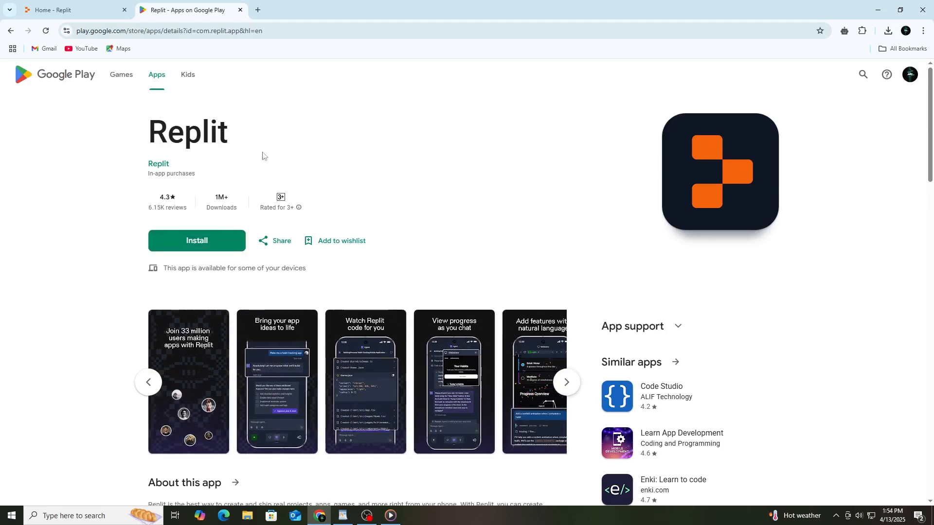
scroll("down", 3)
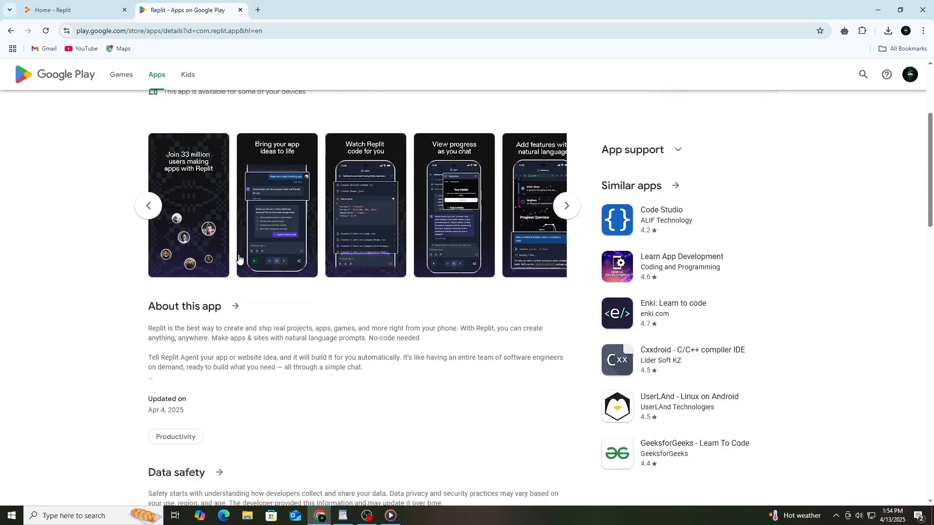
left_click(66, 10)
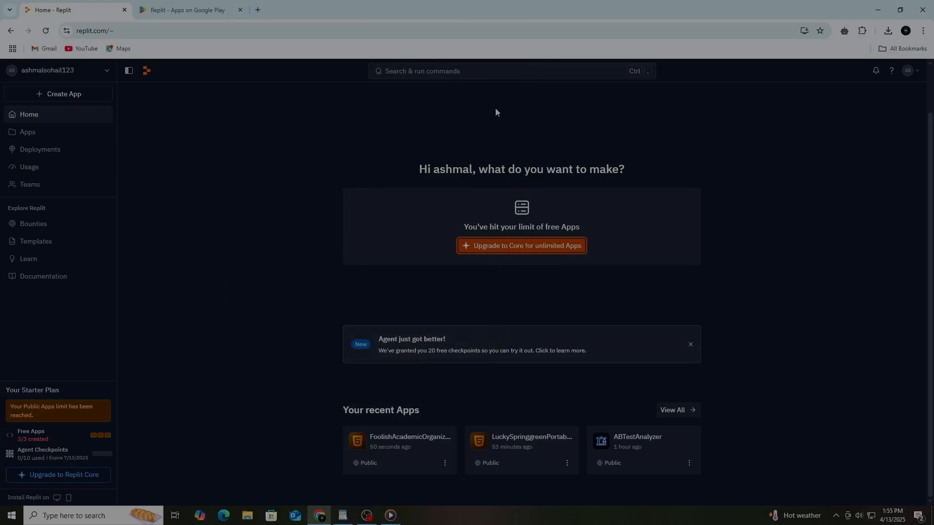
mouse_move(244, 253)
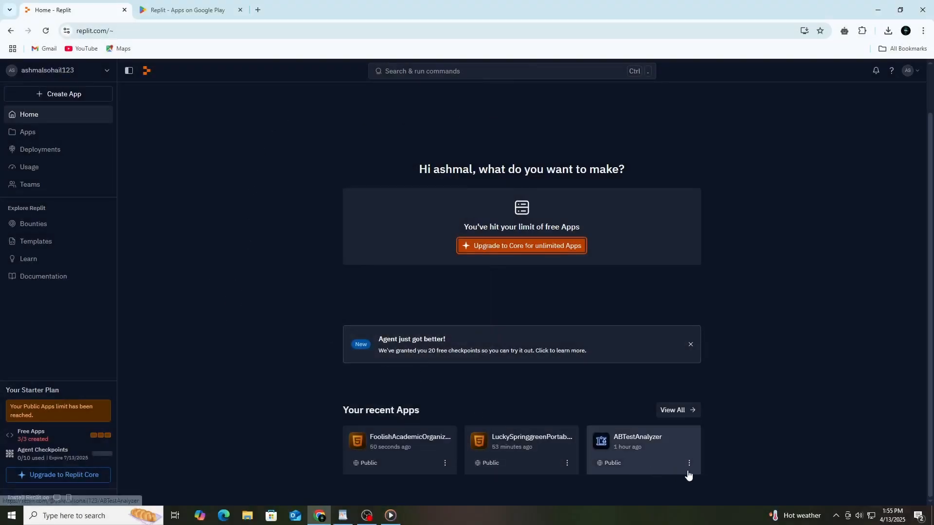
Delete ABTestAnalyzer permanently, then view the Apps list.
left_click(688, 463)
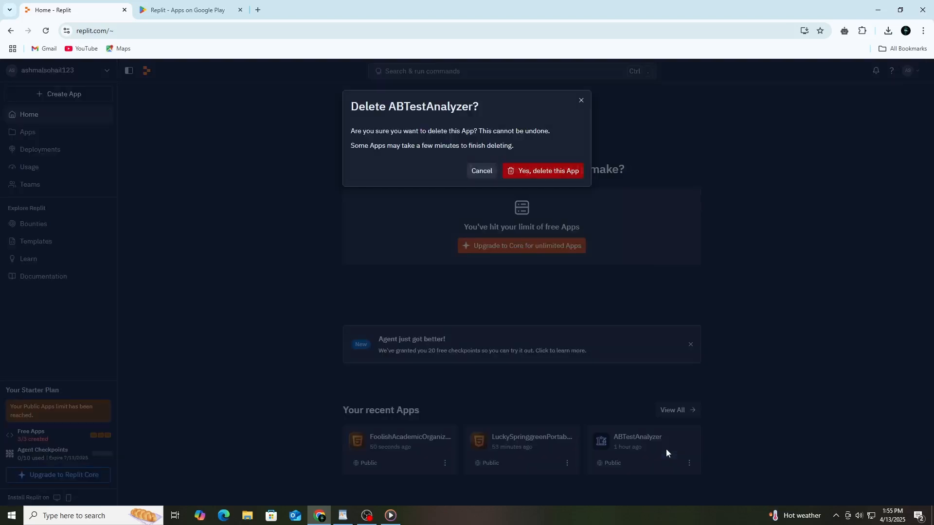
left_click(540, 172)
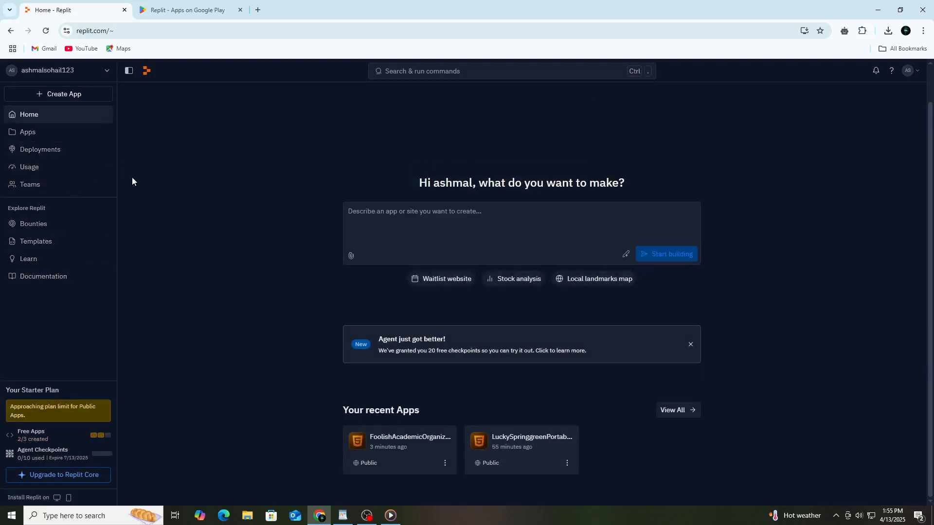
mouse_move(141, 183)
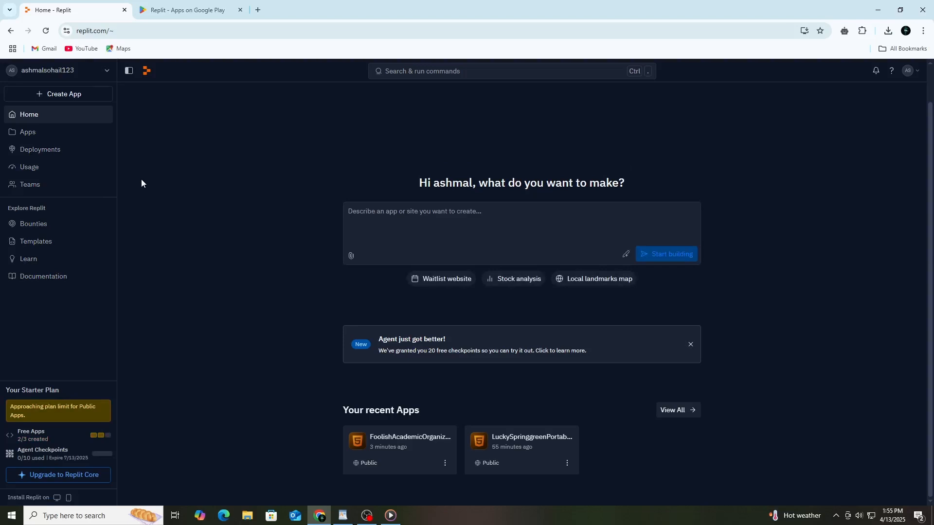
left_click(27, 132)
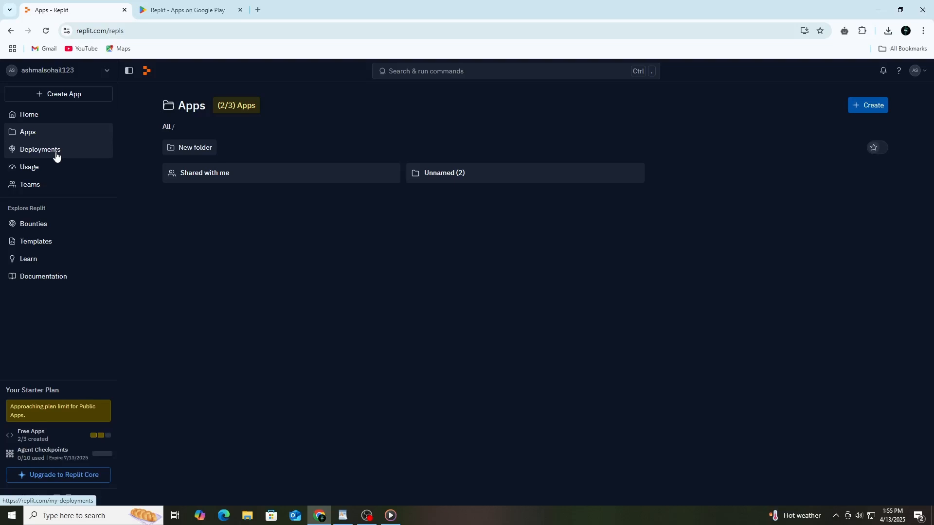
View the Deployments overview, then open the Templates gallery.
left_click(40, 149)
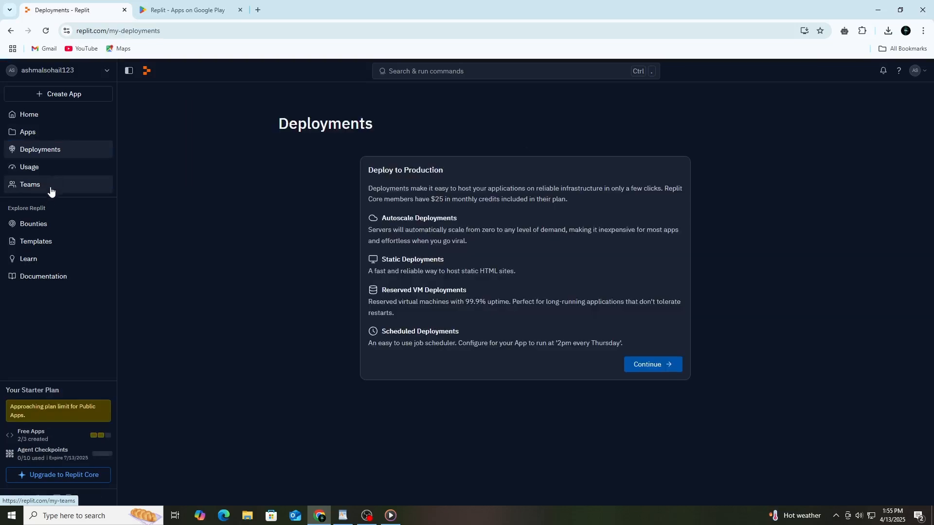
left_click(35, 242)
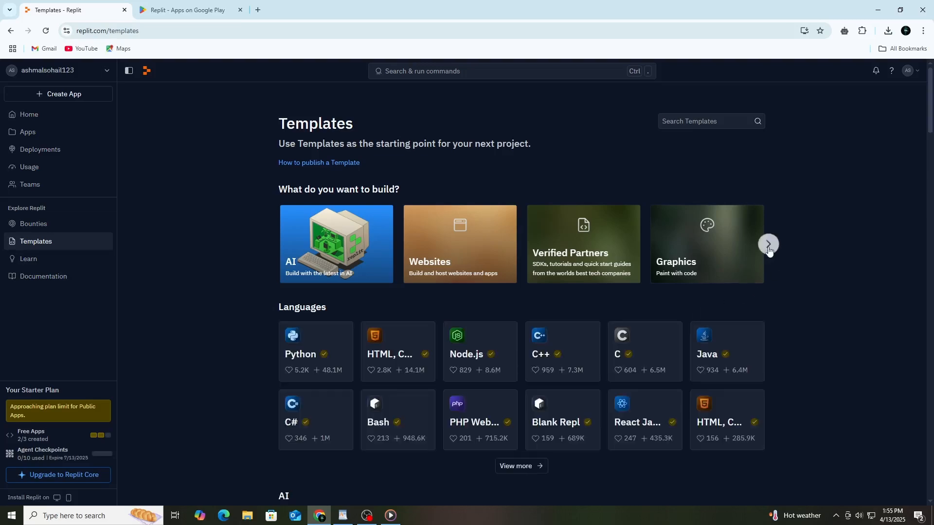
Open the full Languages templates list and scroll through it and back to the top.
left_click(768, 244)
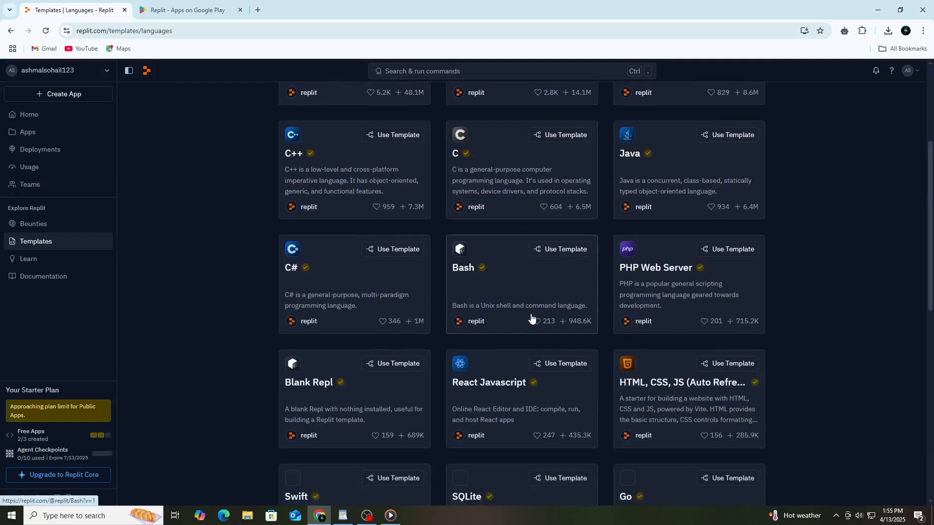
scroll("down", 3)
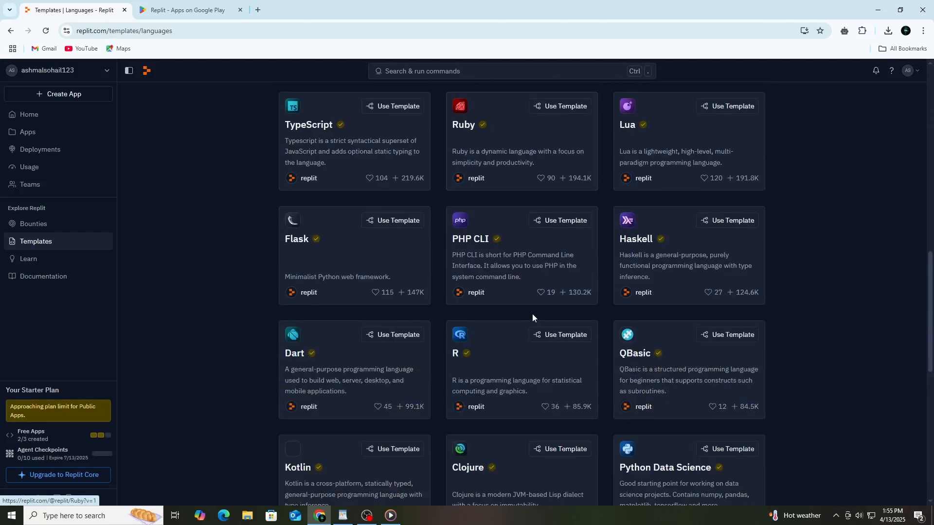
scroll("down", 3)
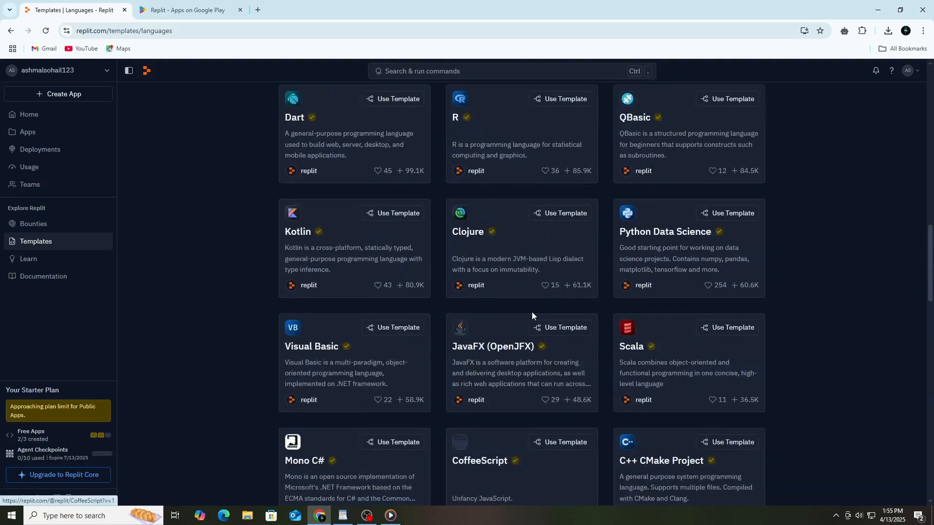
scroll("up", 3)
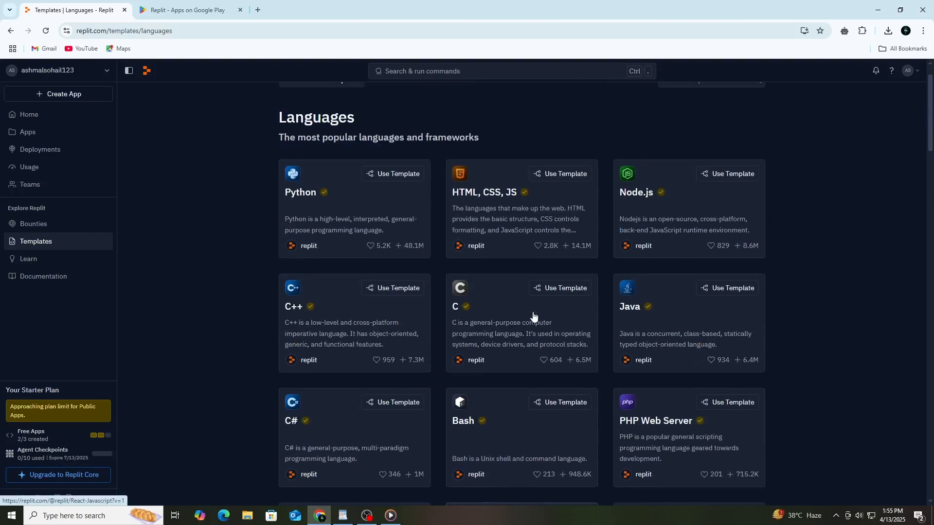
mouse_move(552, 226)
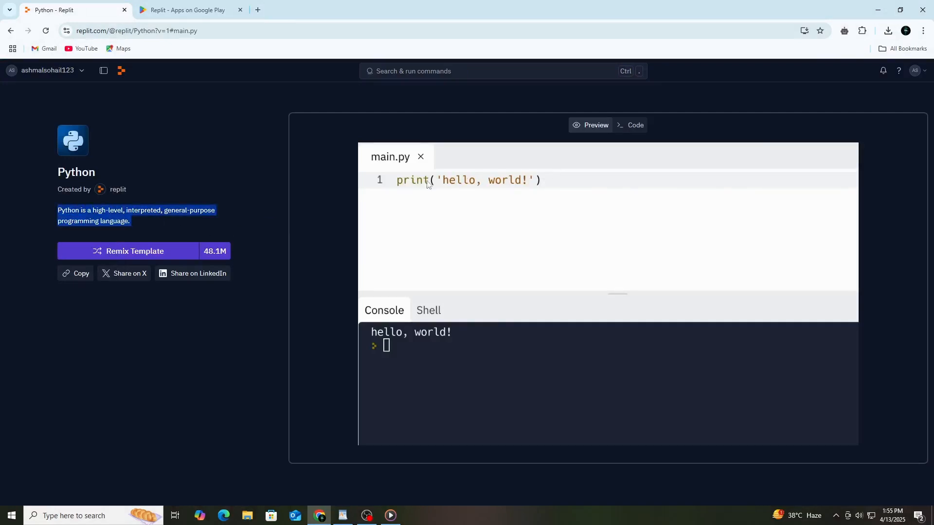
mouse_move(224, 357)
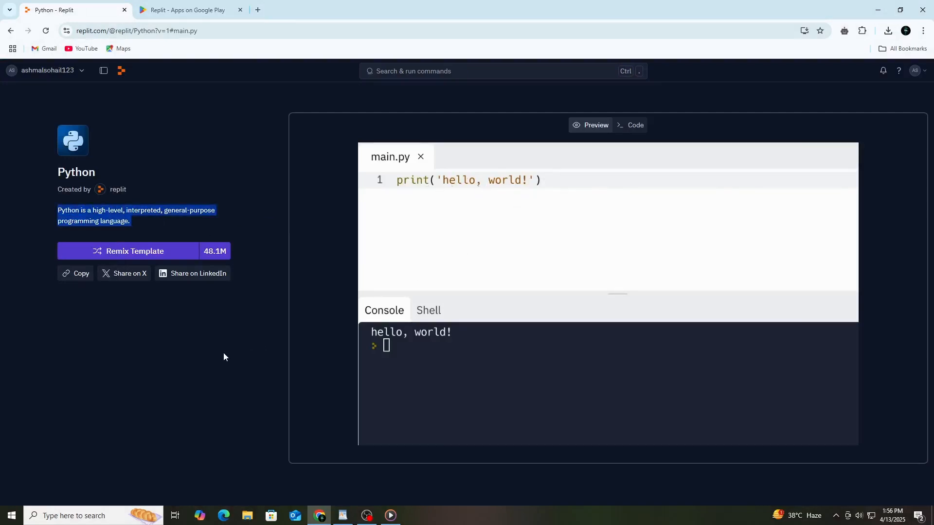
Go back to the Languages templates list, scroll through it, then return home.
left_click(9, 30)
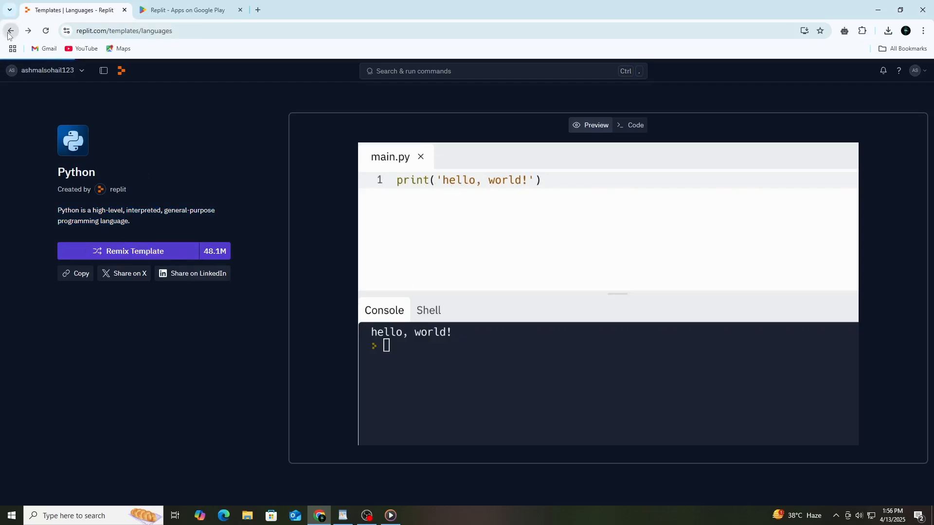
left_click(9, 30)
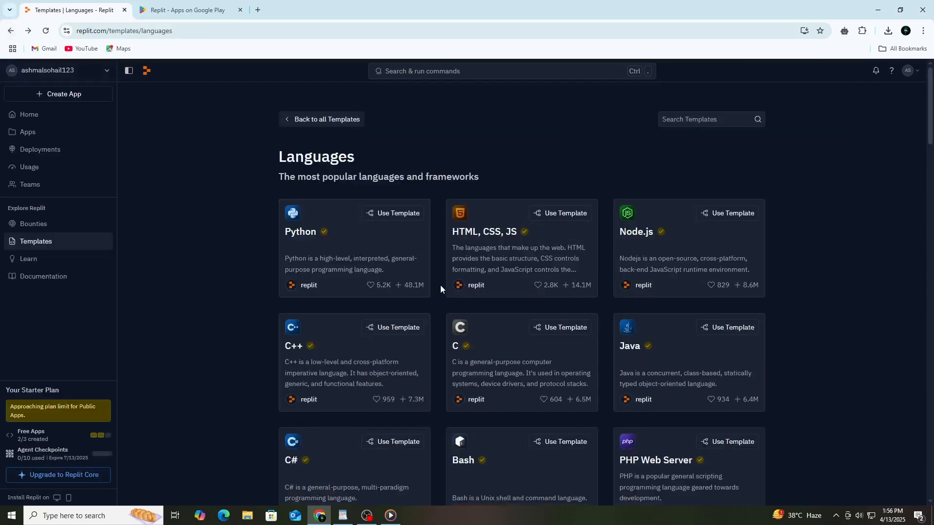
scroll("down", 3)
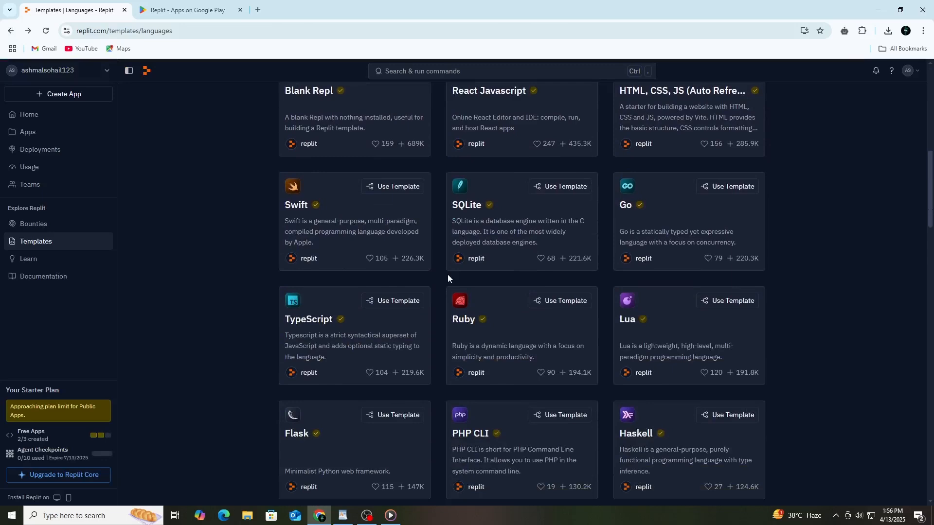
scroll("down", 3)
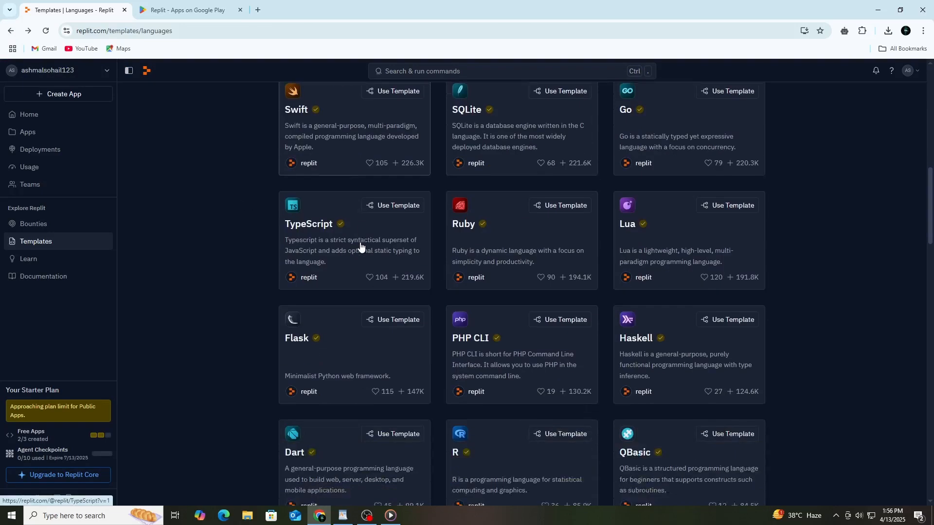
scroll("down", 3)
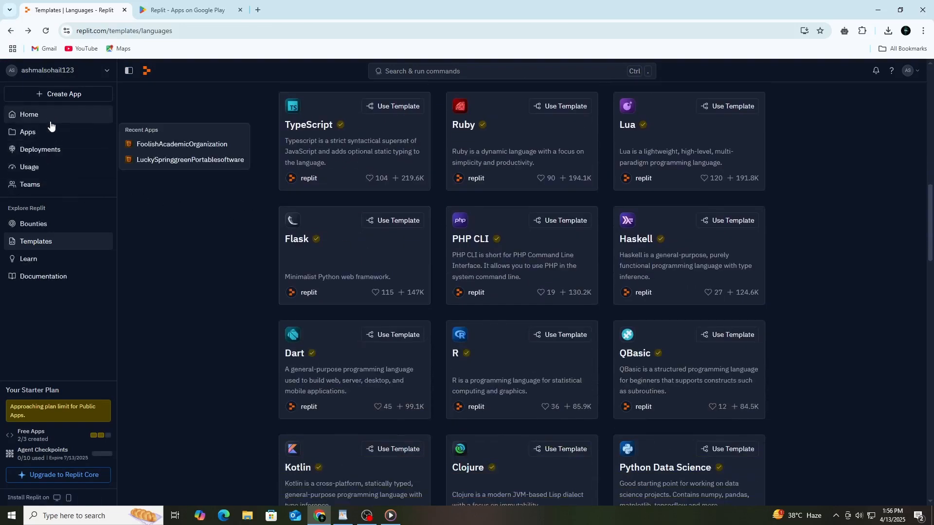
left_click(29, 114)
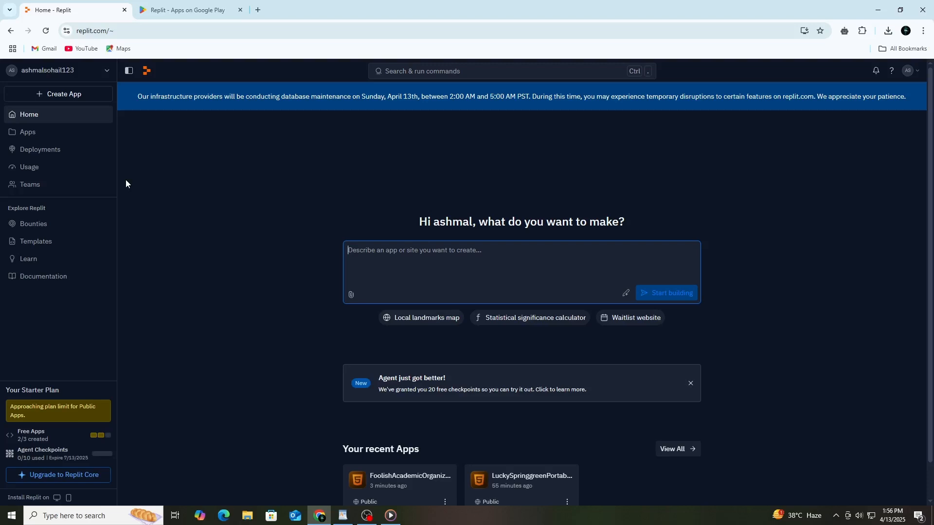
mouse_move(210, 258)
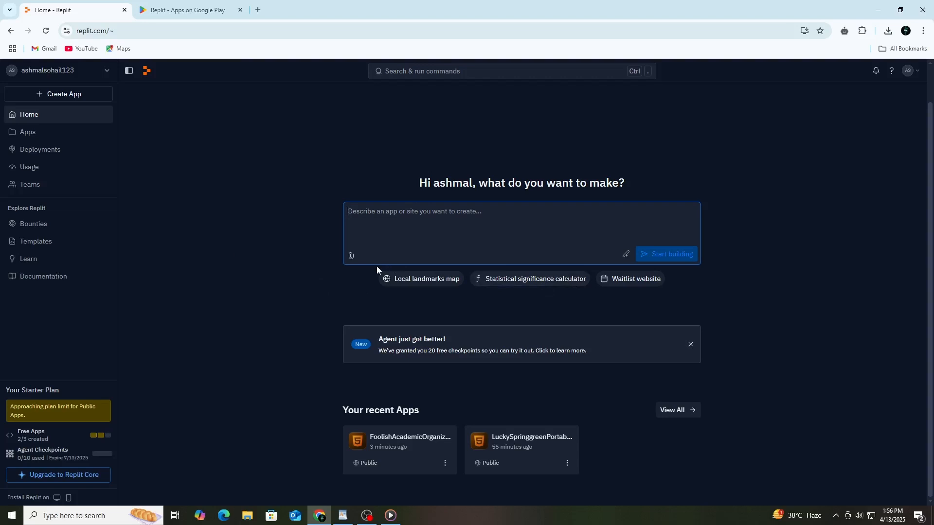
mouse_move(409, 459)
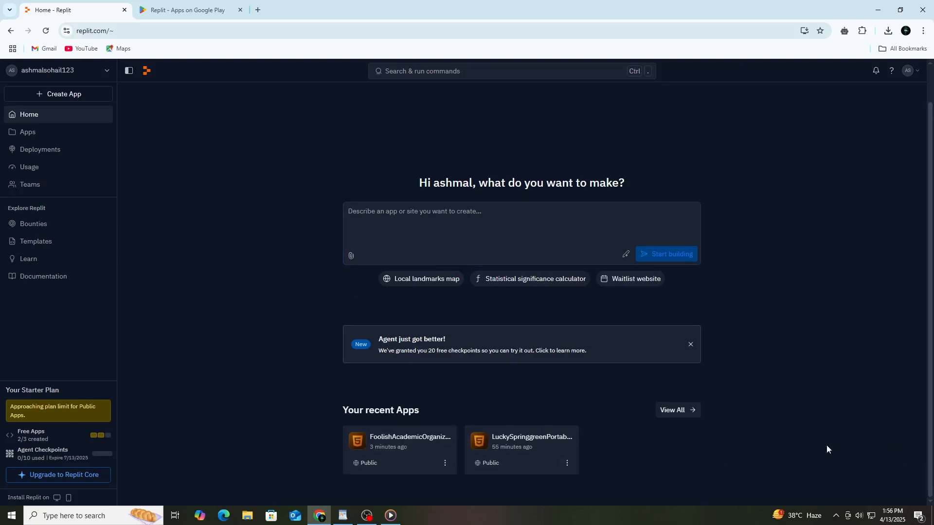
Open the FoolishAcademicOrganization card's three-dot actions menu.
left_click(445, 467)
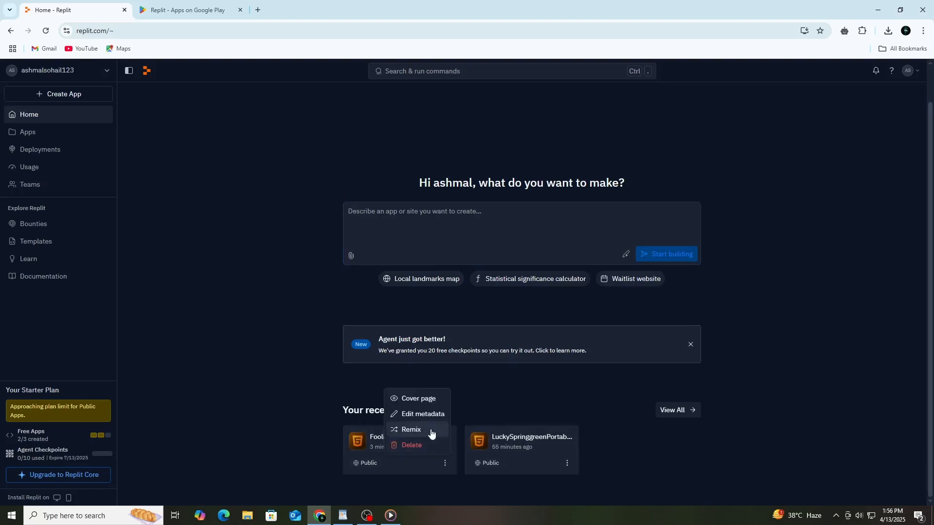
Open Edit metadata for FoolishAcademicOrganization and save the details unchanged.
left_click(424, 413)
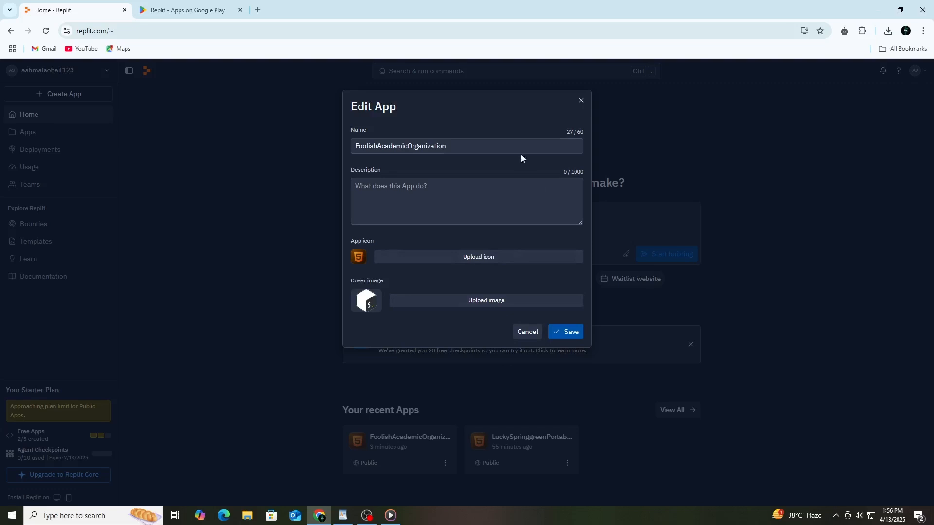
mouse_move(486, 300)
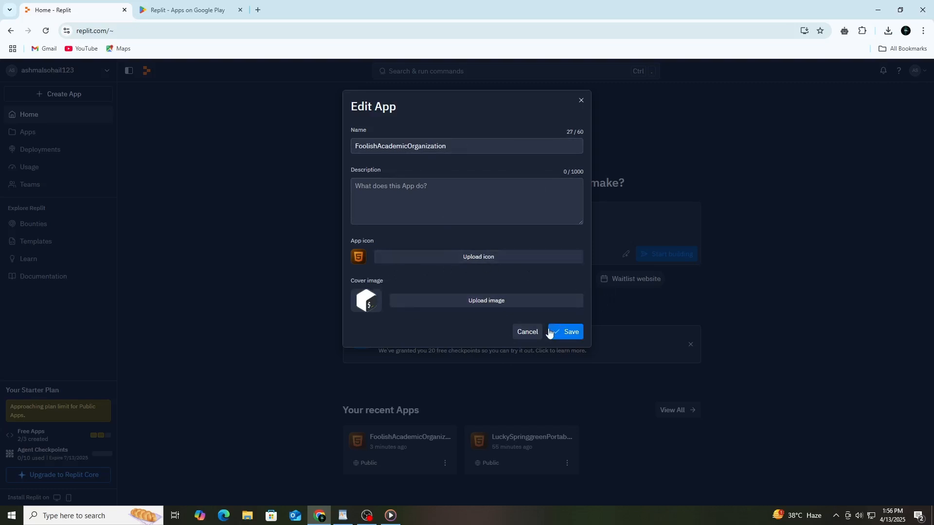
left_click(564, 332)
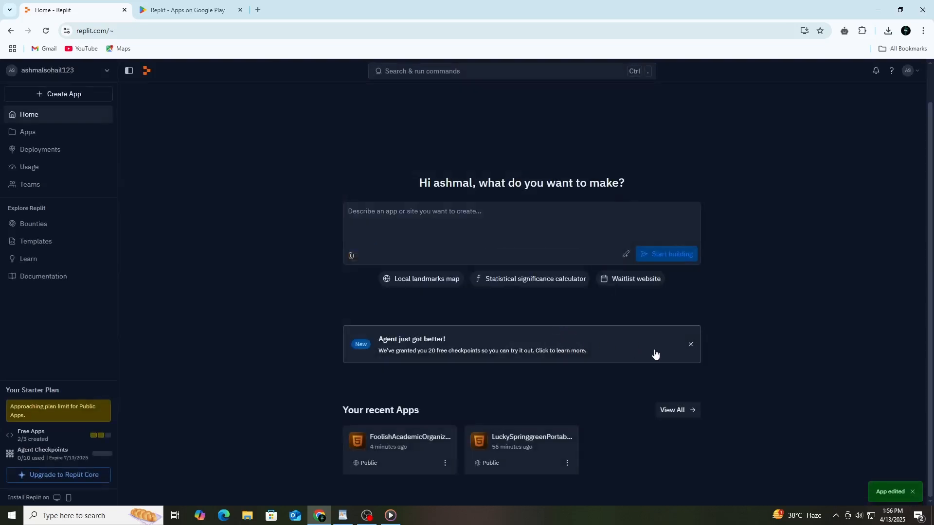